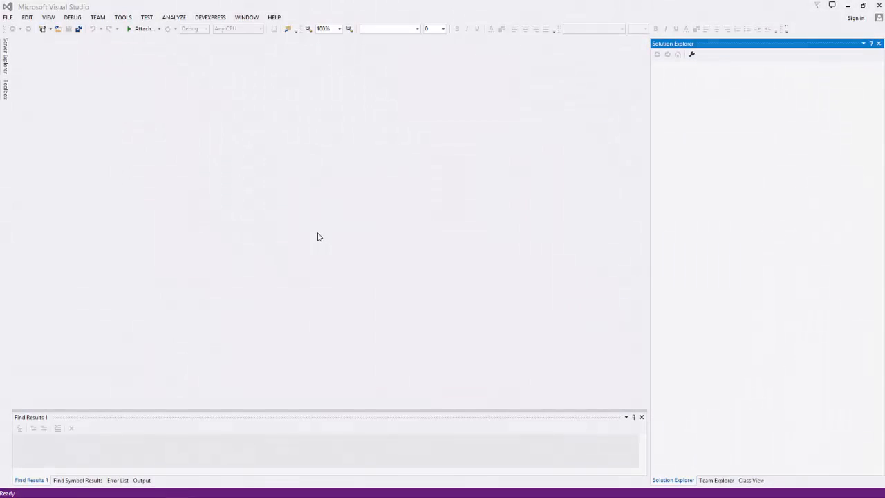
- Create the WindowsFormsApplication1 Windows Forms Application project under Visual C#
left_click(7, 17)
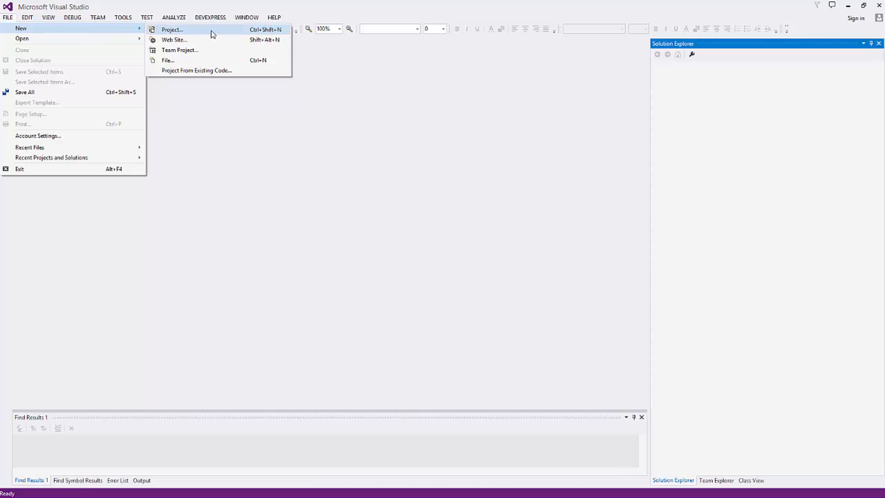
left_click(171, 29)
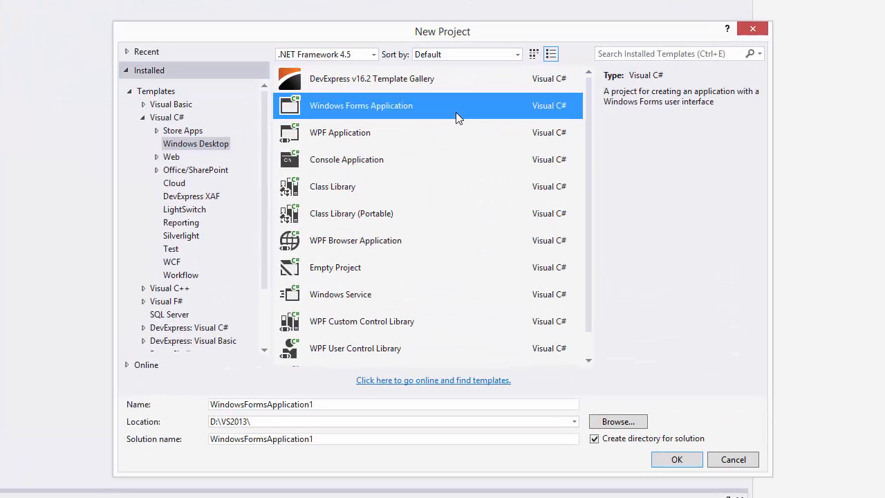
mouse_move(690, 457)
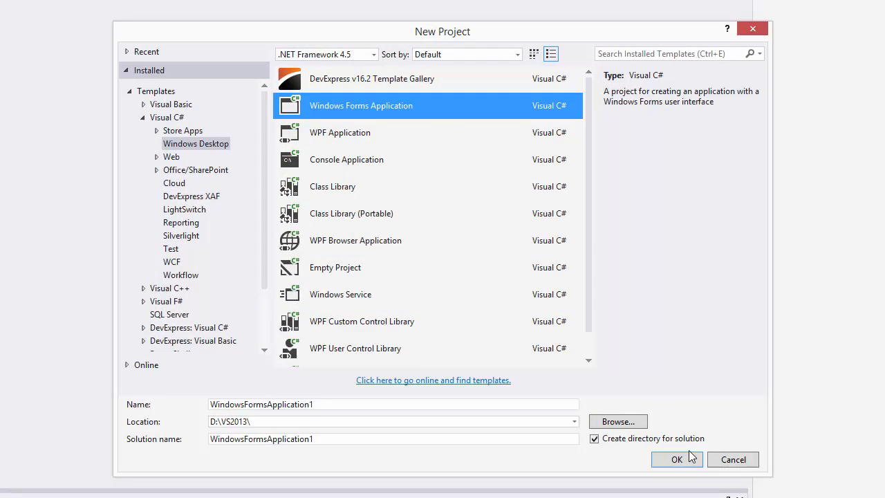
left_click(676, 459)
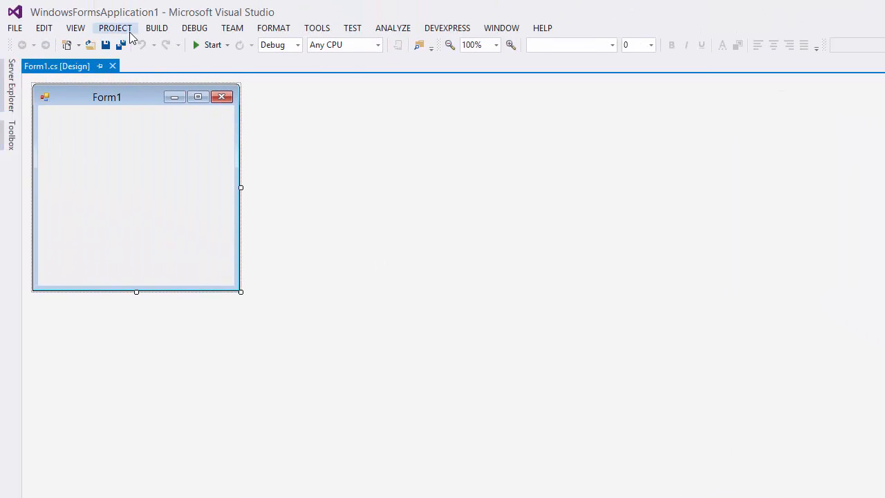
- Add a DevExpress v16.2 Report Wizard item, XtraReport1, to the project
left_click(114, 28)
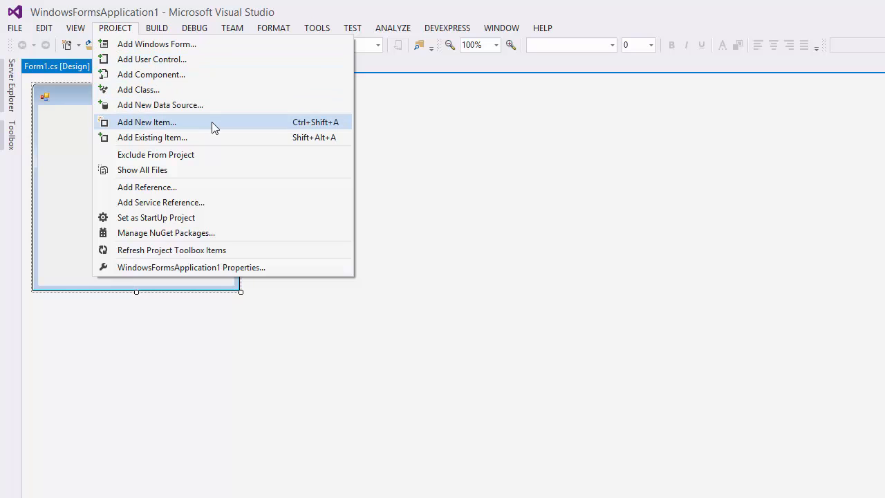
left_click(146, 122)
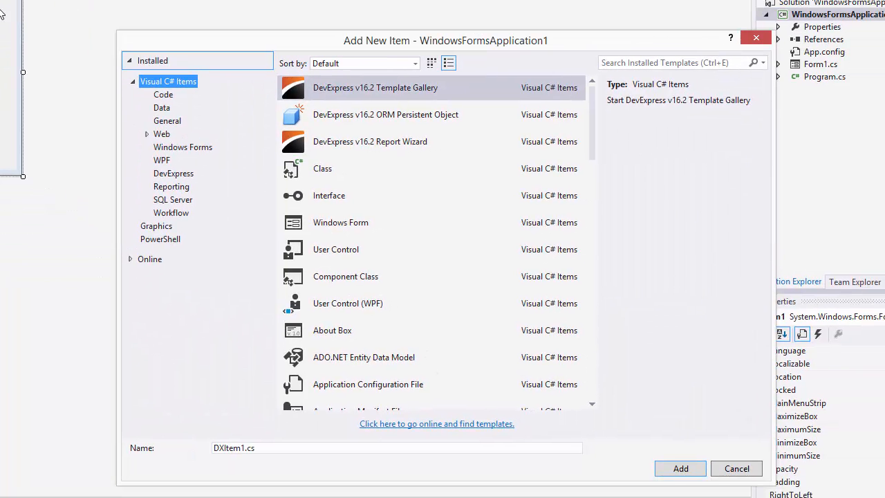
left_click(370, 142)
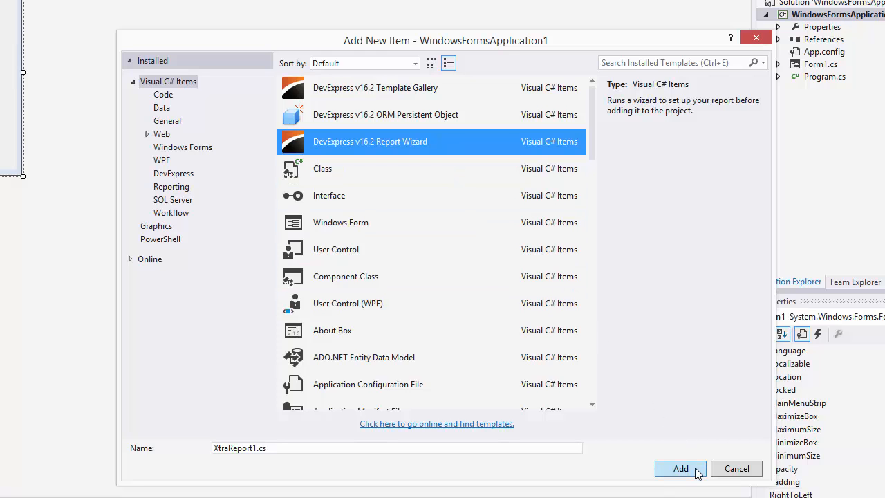
left_click(680, 468)
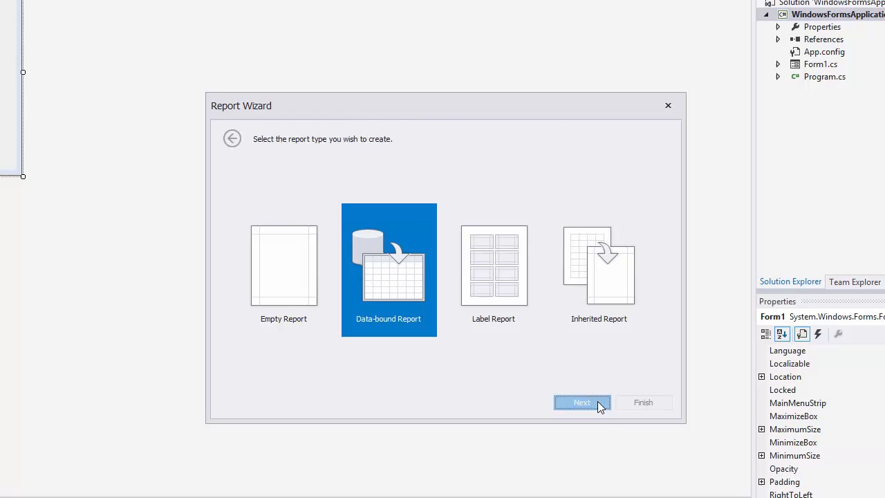
- Choose Database as the data source, with manually specified connection parameters
left_click(582, 403)
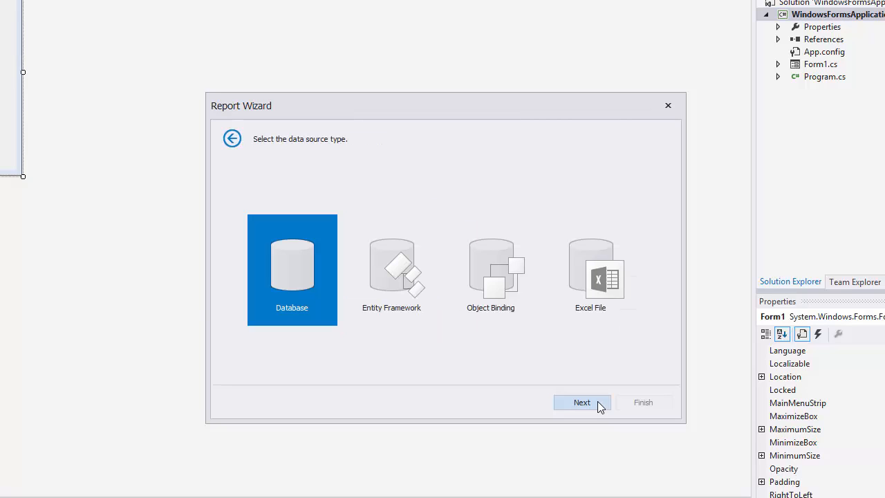
left_click(582, 403)
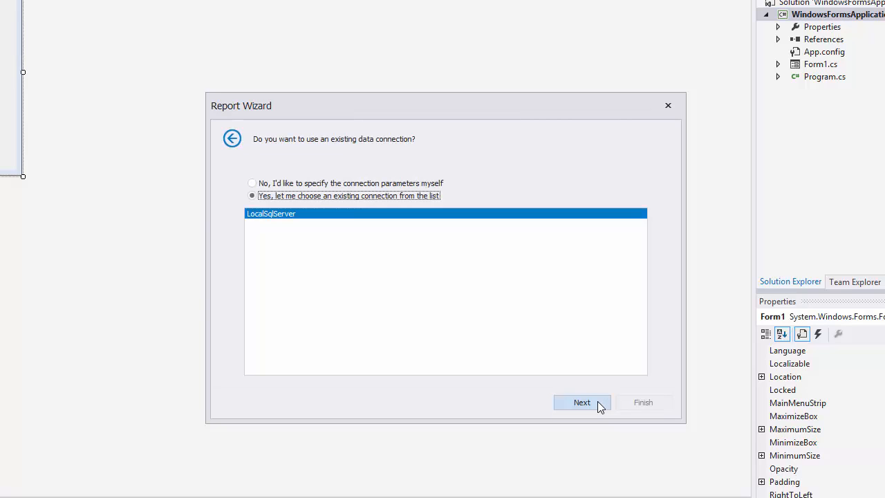
mouse_move(463, 223)
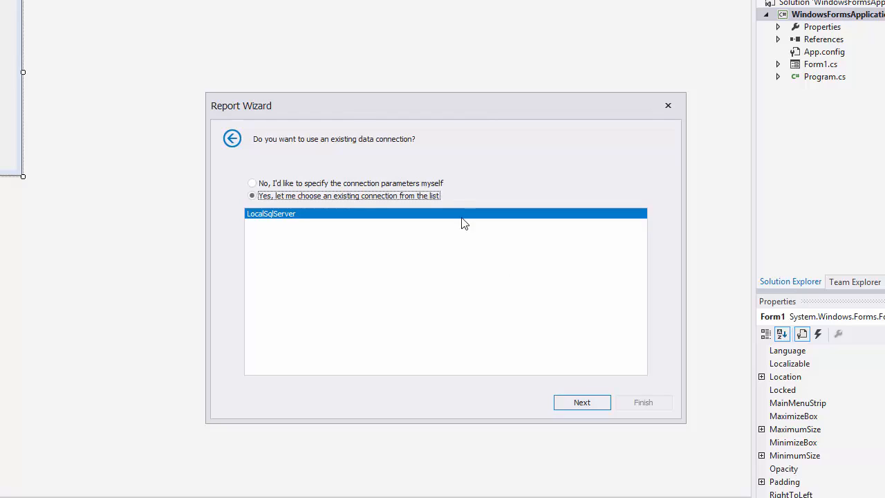
left_click(251, 183)
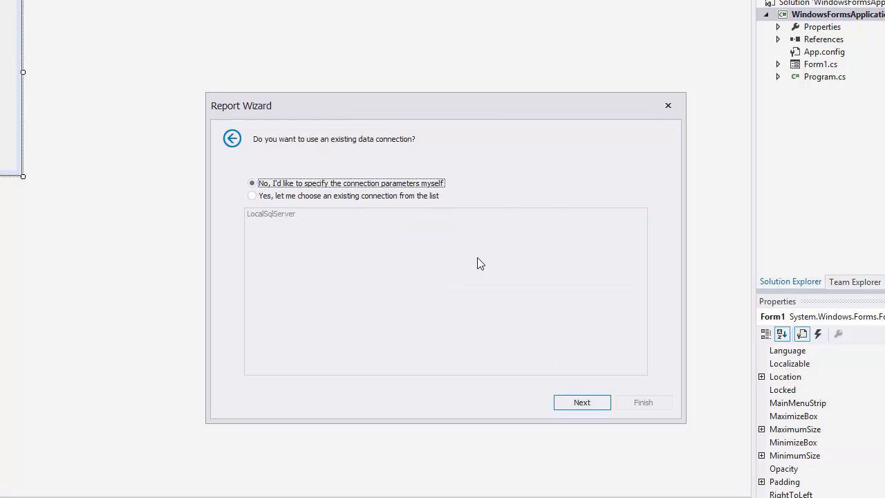
left_click(582, 402)
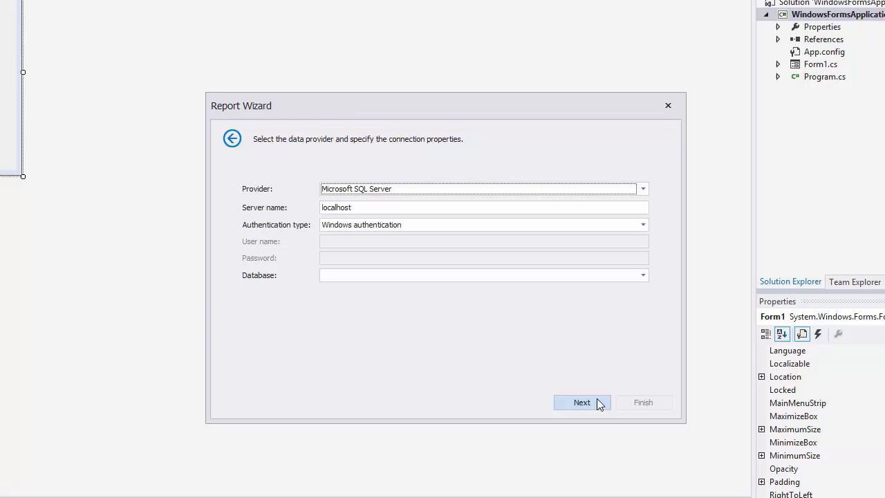
- Connect via Microsoft SQL Server, server authentication as sa, database NWind, saving the connection
left_click(642, 188)
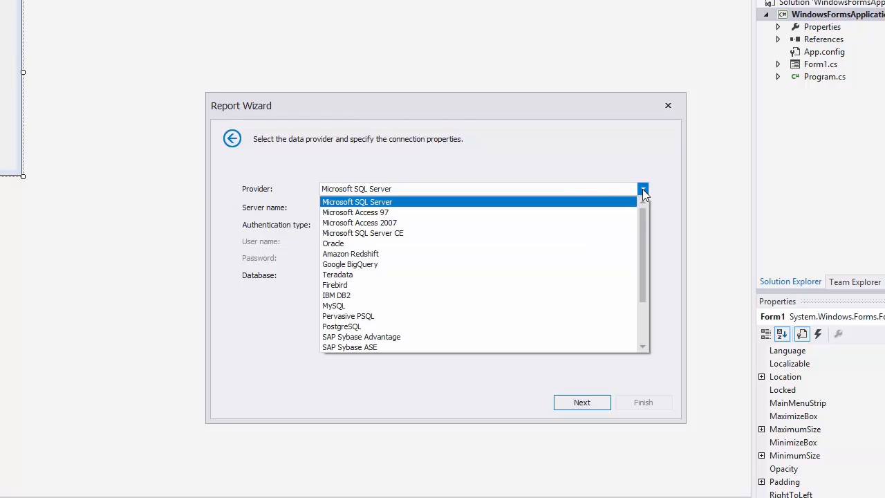
left_click(358, 201)
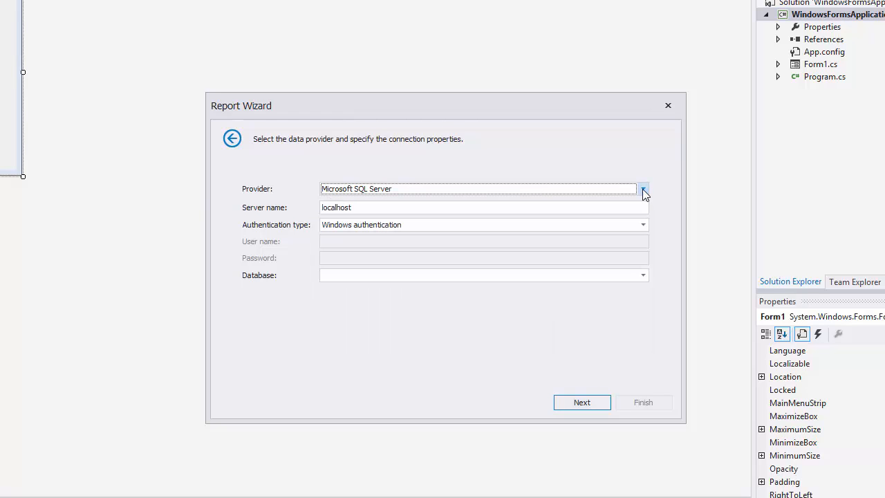
left_click(643, 224)
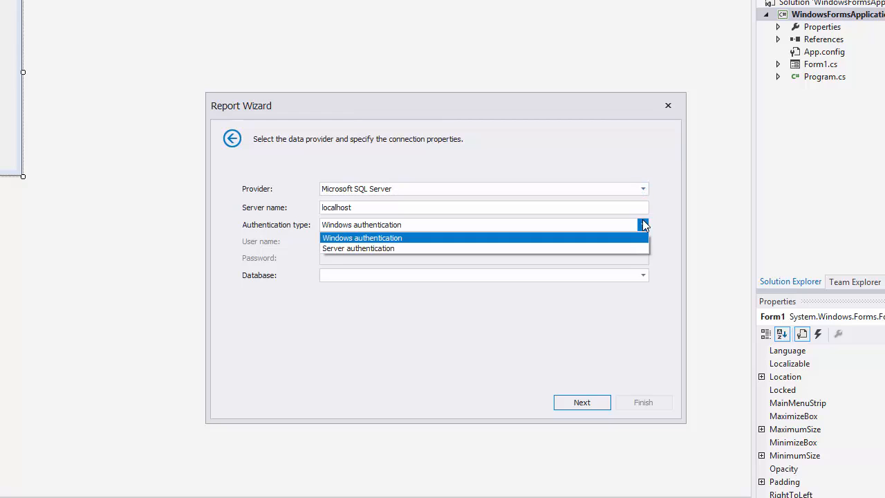
left_click(358, 248)
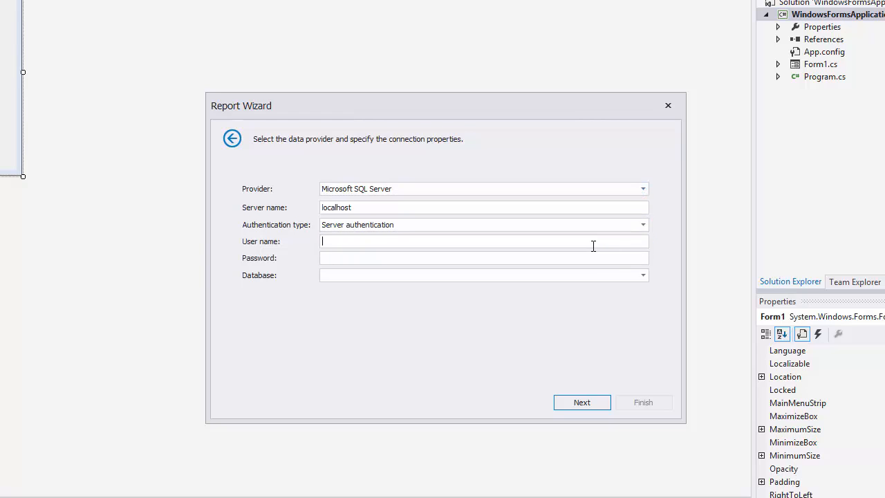
type("sa")
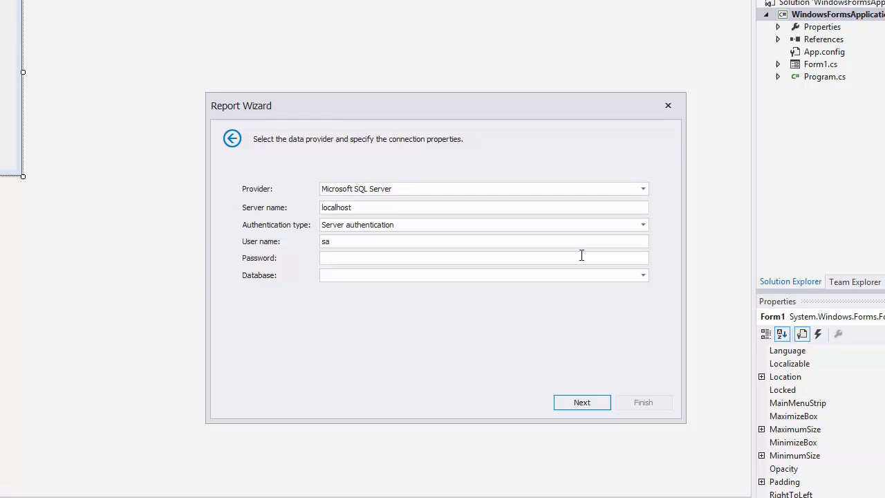
type("N")
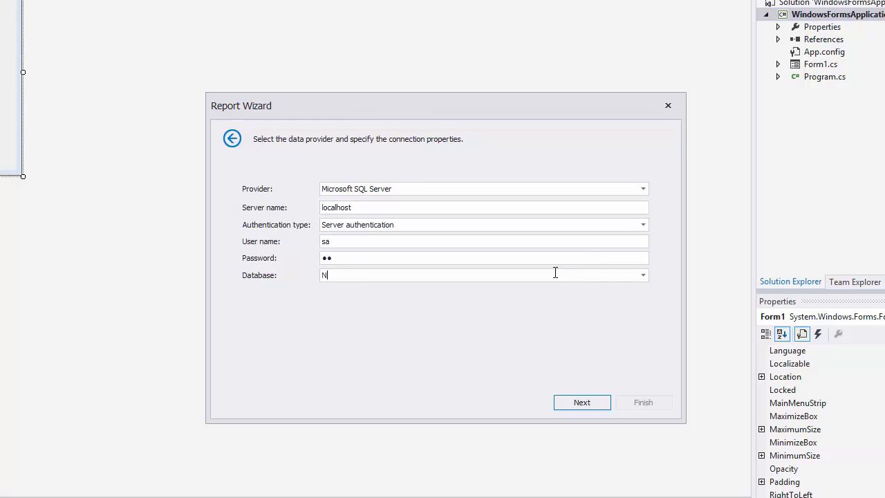
type("Wind")
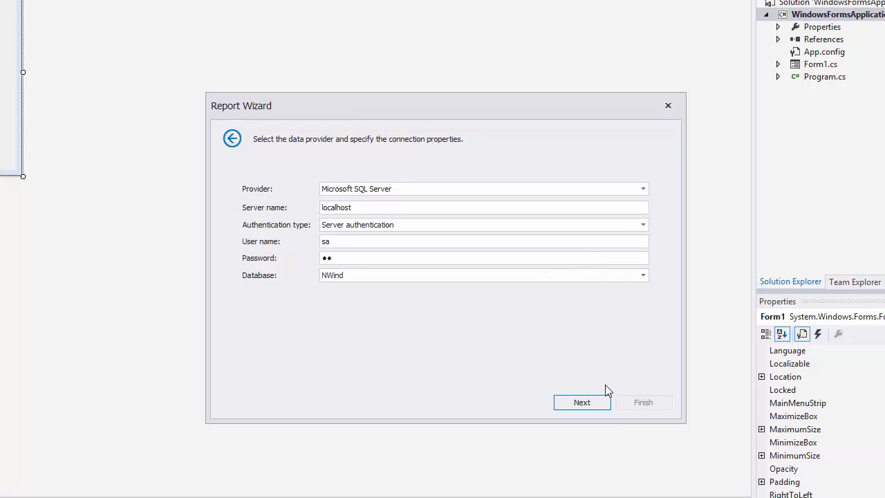
left_click(581, 402)
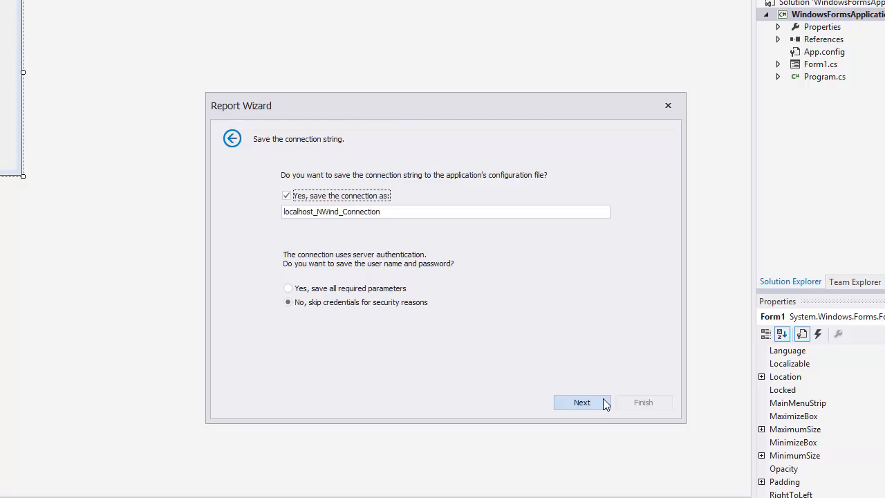
left_click(581, 401)
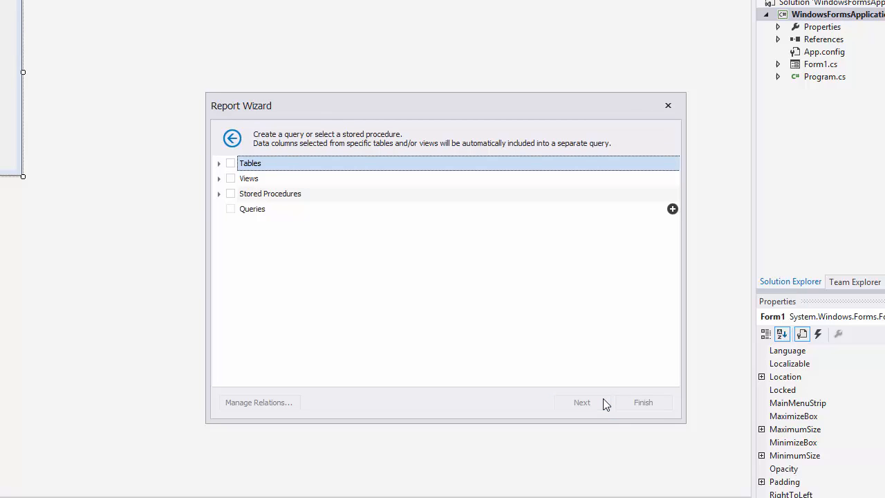
mouse_move(310, 237)
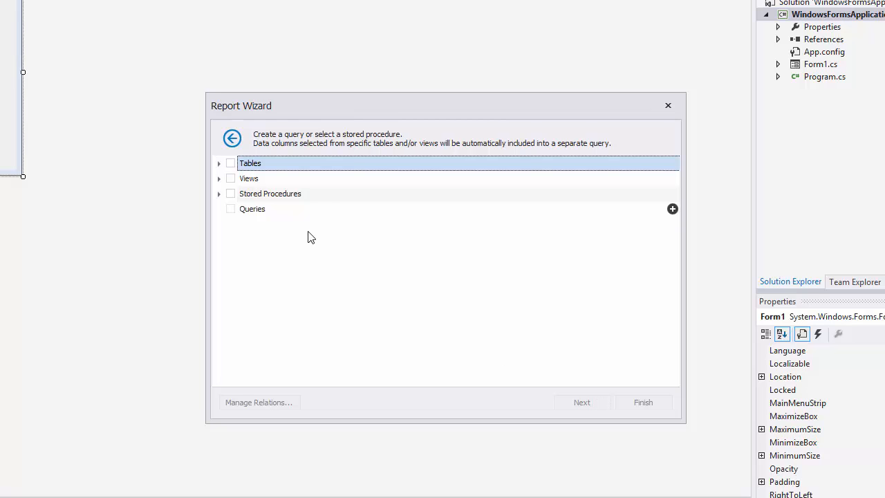
- Expand Tables and tick the Categories and Products tables
left_click(219, 163)
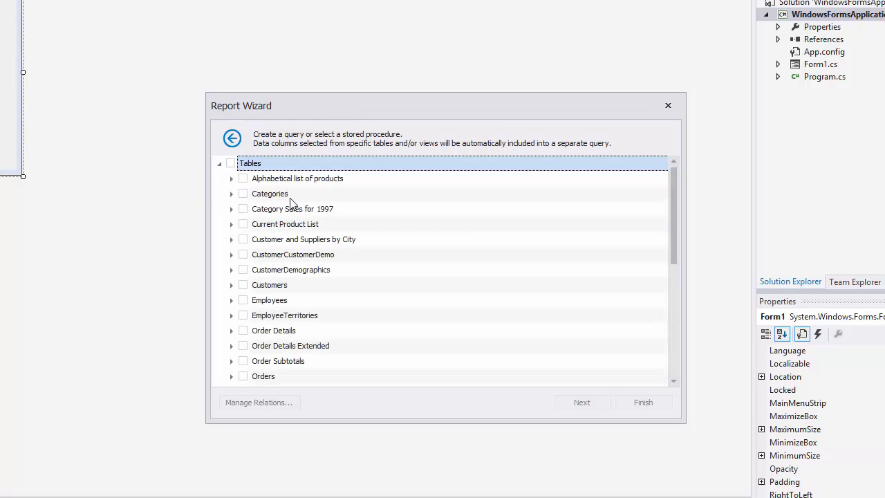
left_click(243, 193)
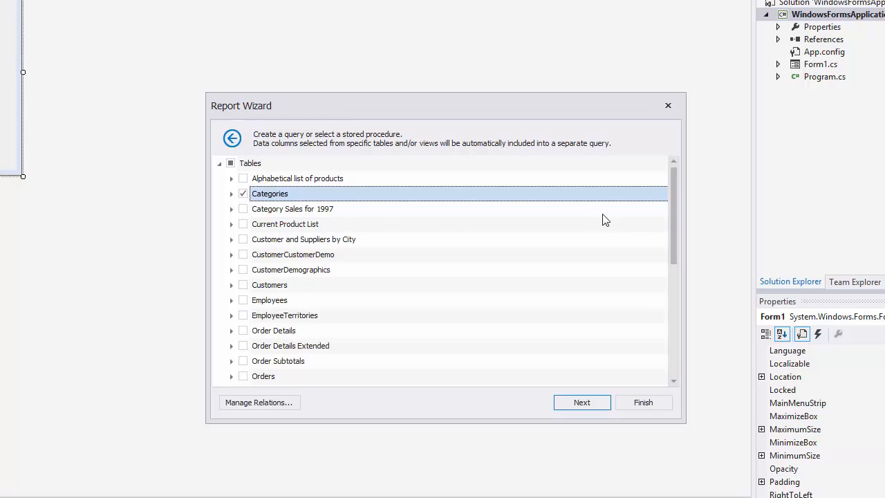
scroll("down", 3)
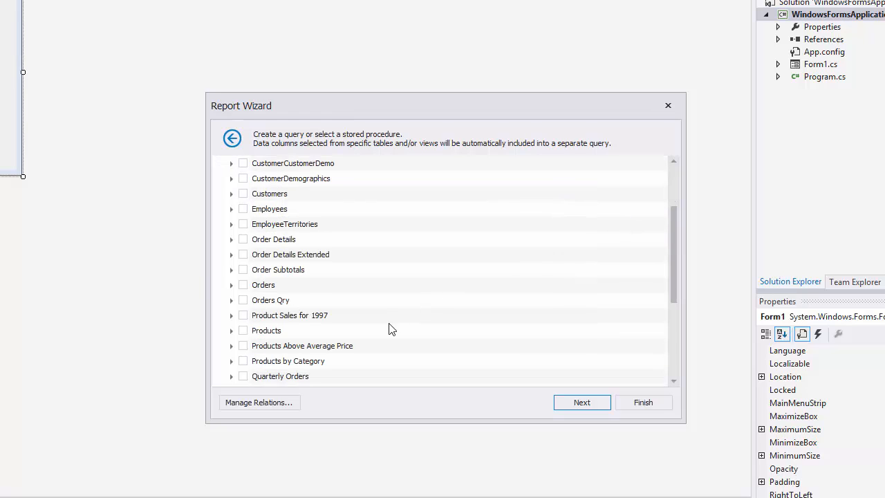
left_click(243, 330)
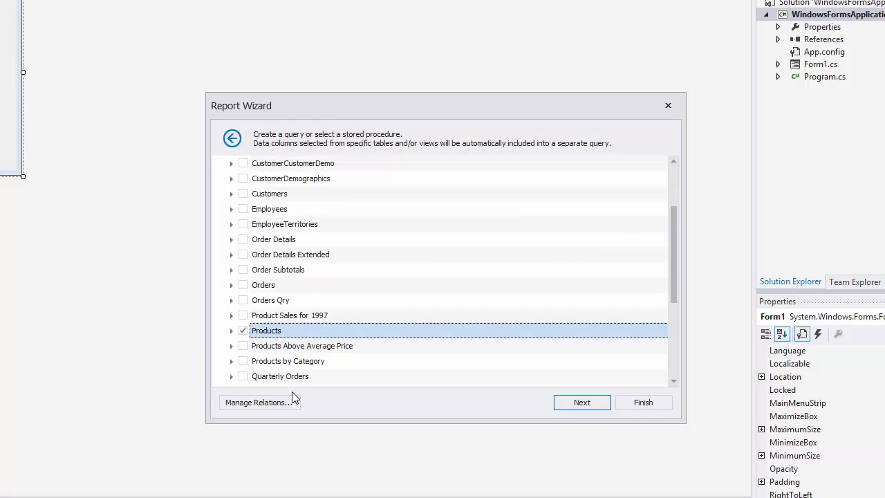
- Link Categories.CategoryID to Products.CategoryID in the Master-Detail Relation Editor and confirm
left_click(256, 402)
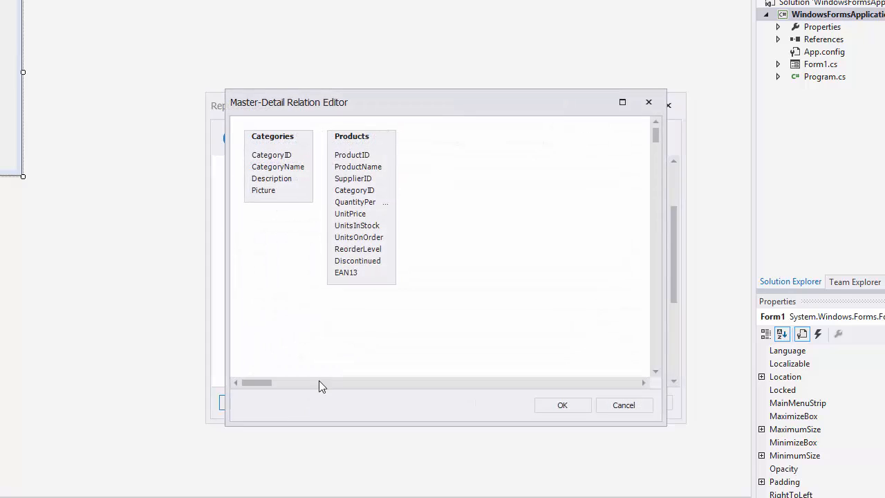
left_click(271, 154)
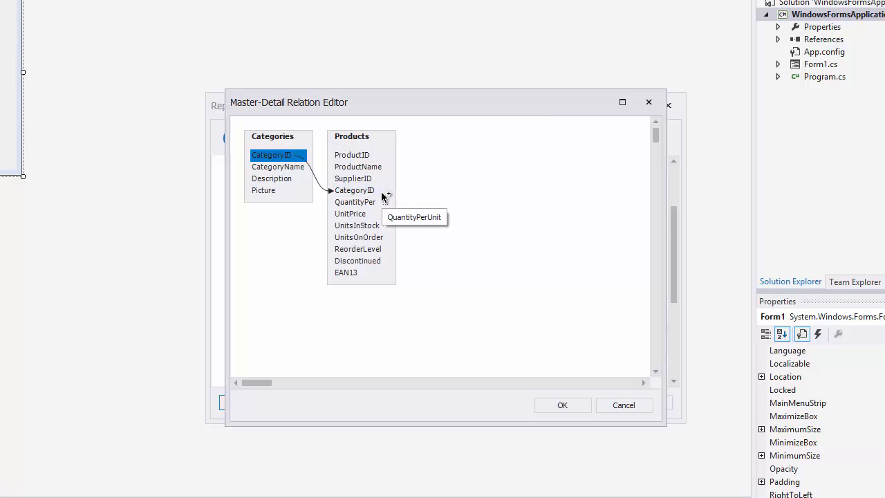
mouse_move(562, 405)
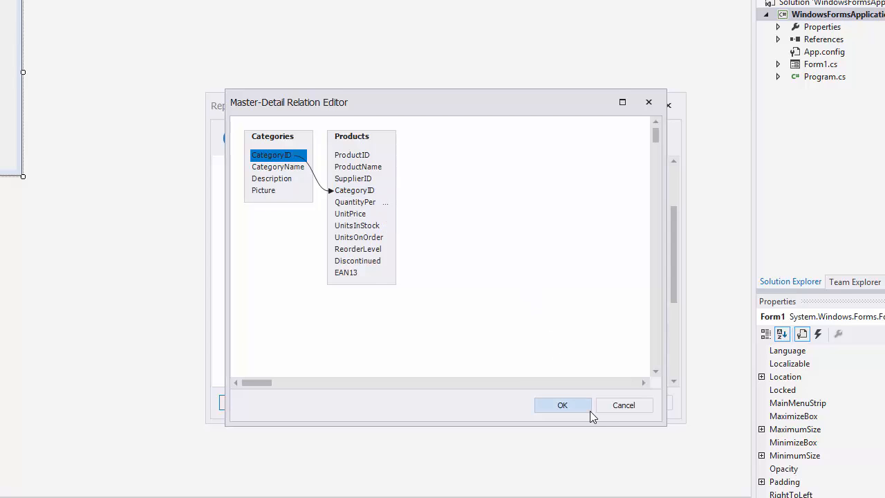
left_click(562, 405)
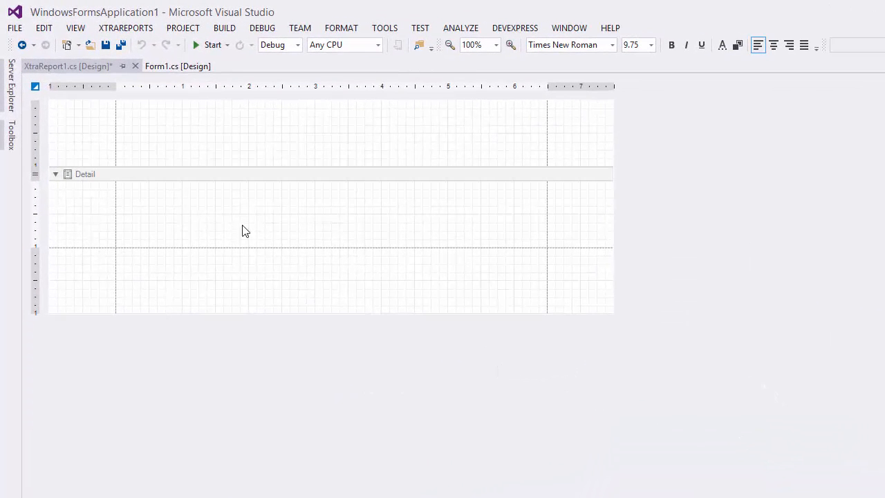
left_click(35, 87)
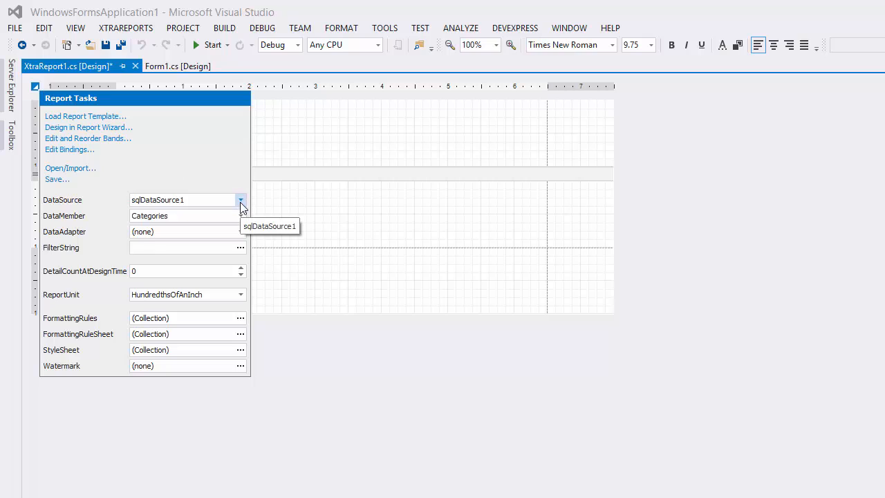
left_click(241, 215)
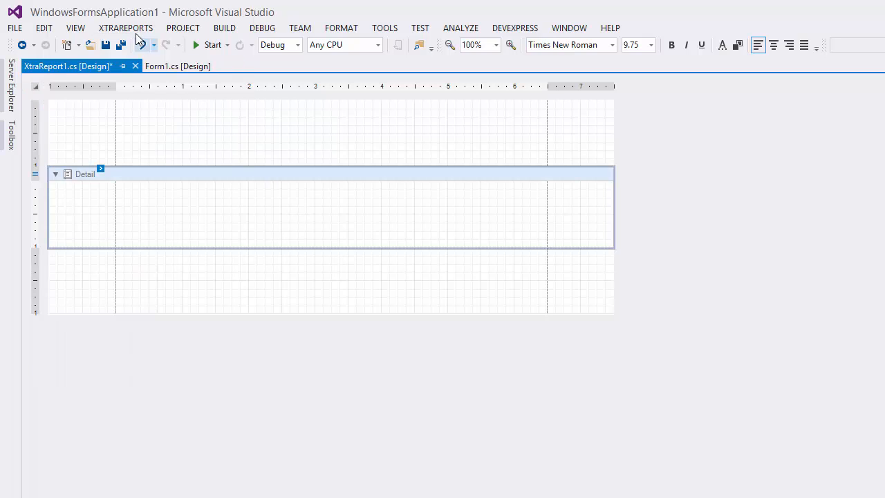
- Open Report Explorer and bring up sqlDataSource1's context actions under Components
left_click(125, 27)
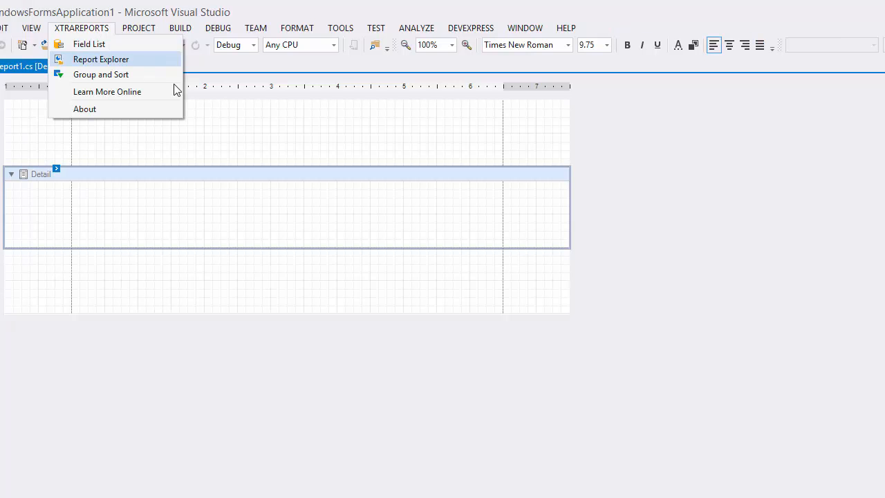
left_click(100, 58)
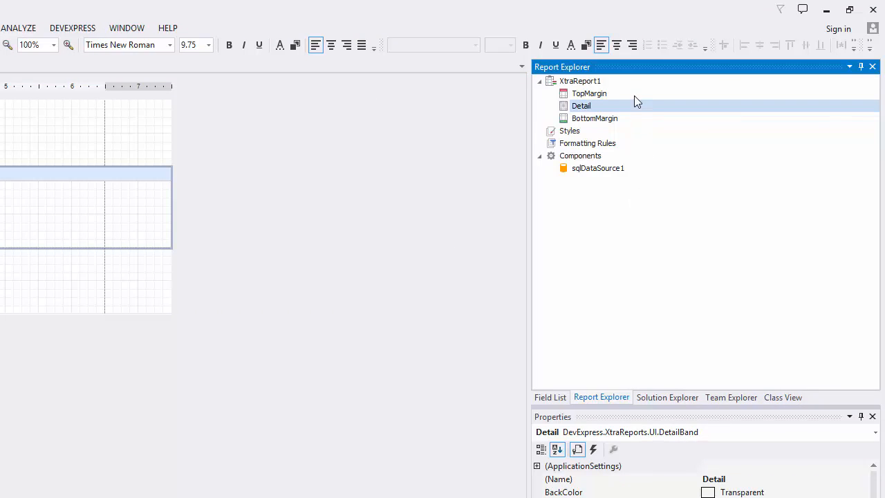
mouse_move(638, 109)
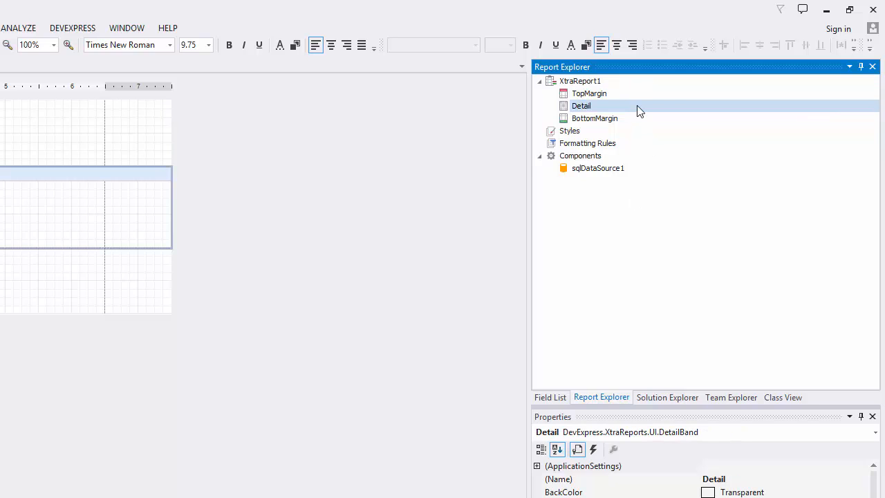
left_click(598, 168)
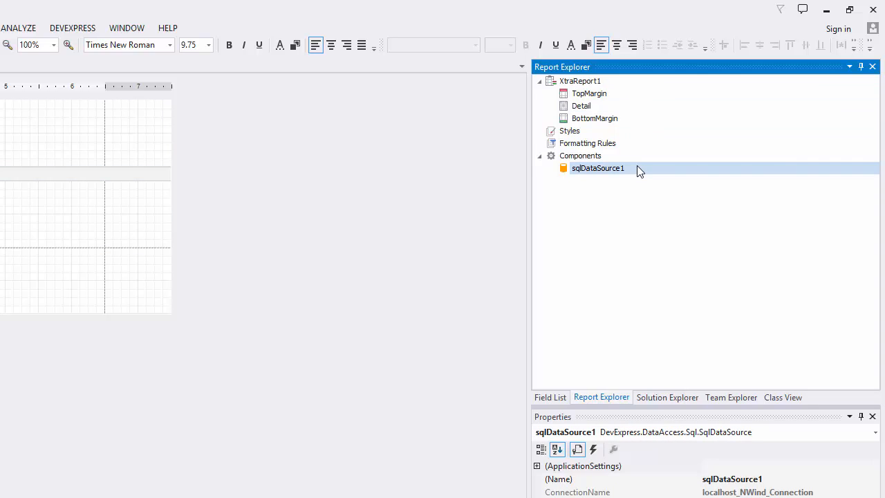
right_click(598, 168)
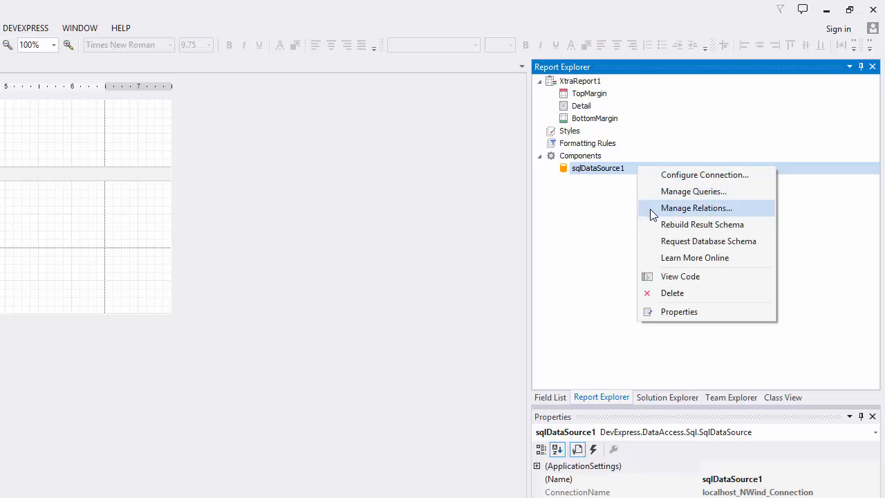
mouse_move(553, 401)
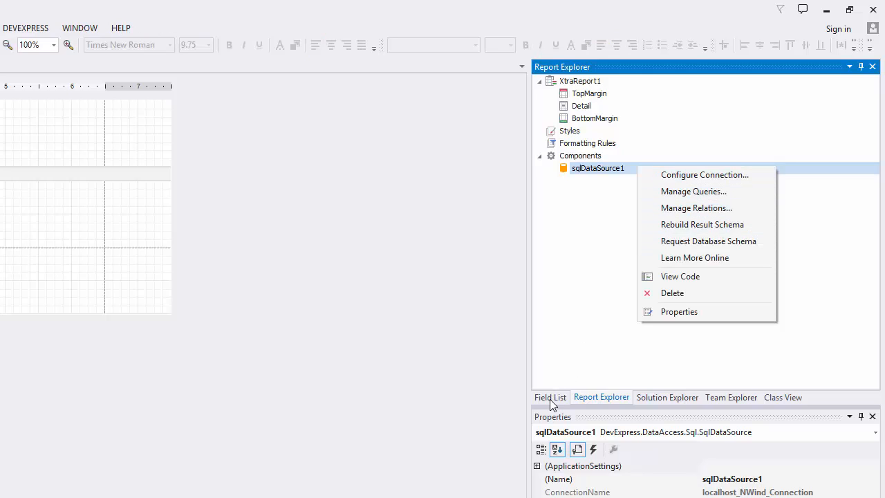
- In the Field List, expand Categories and check the data source's context actions
left_click(550, 397)
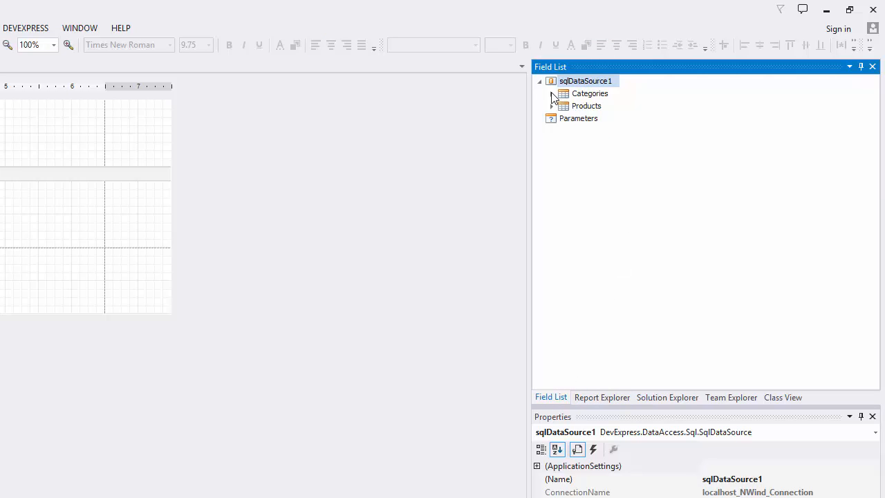
left_click(551, 93)
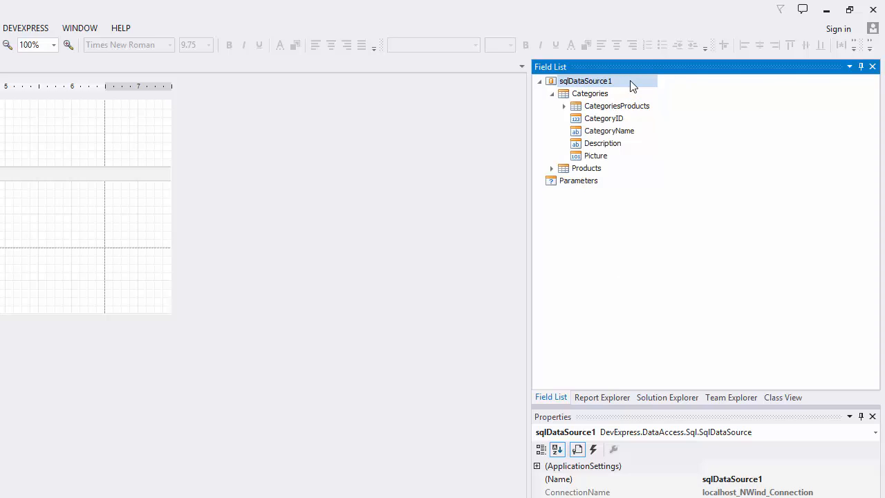
right_click(586, 80)
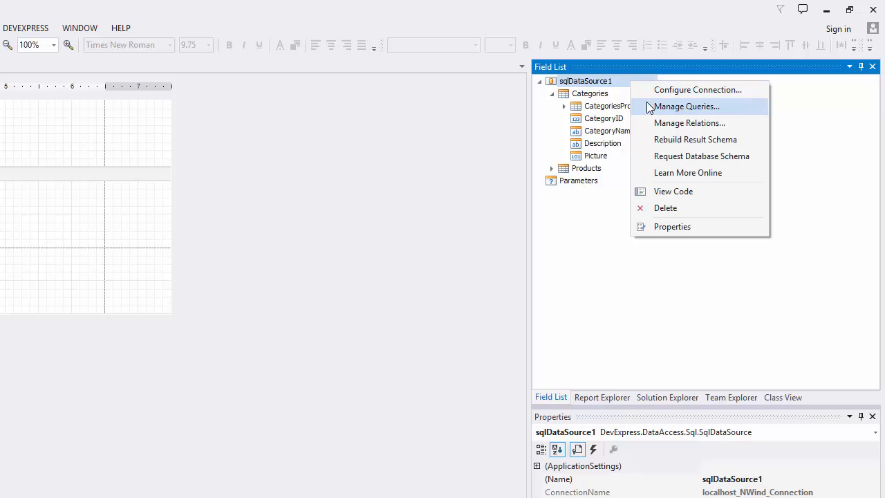
mouse_move(612, 127)
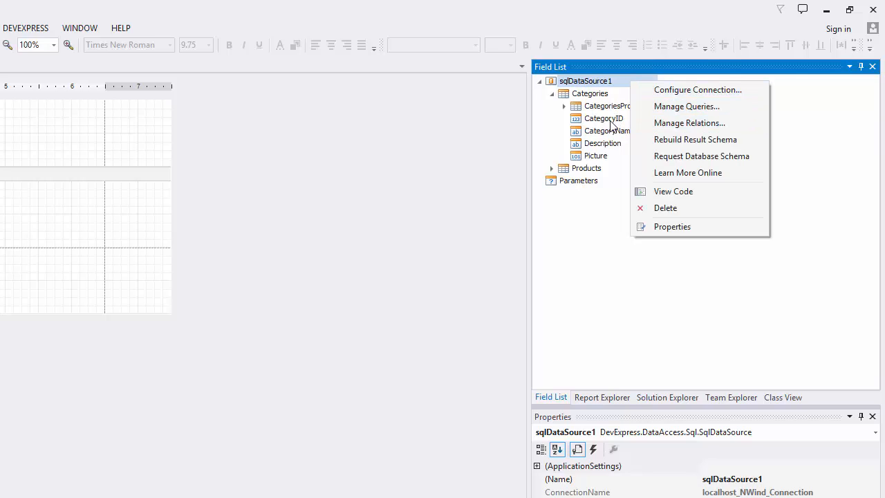
left_click(602, 143)
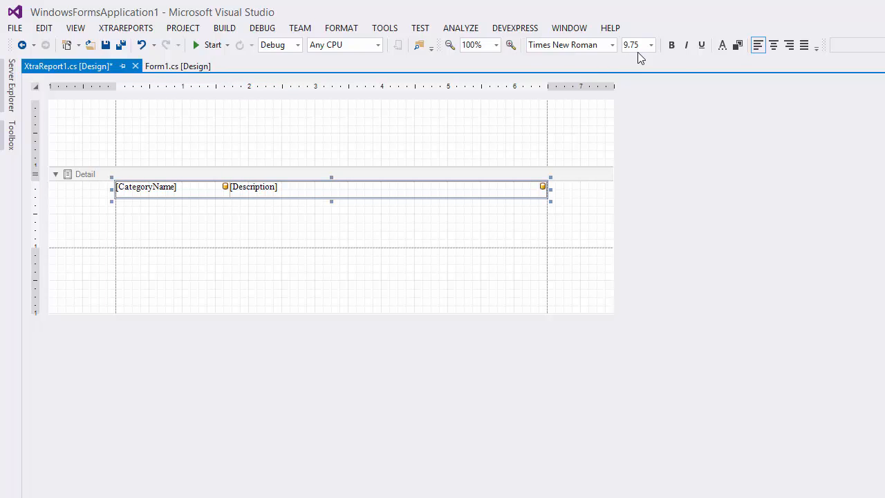
- Make the CategoryName and Description fields 11-point bold
left_click(650, 44)
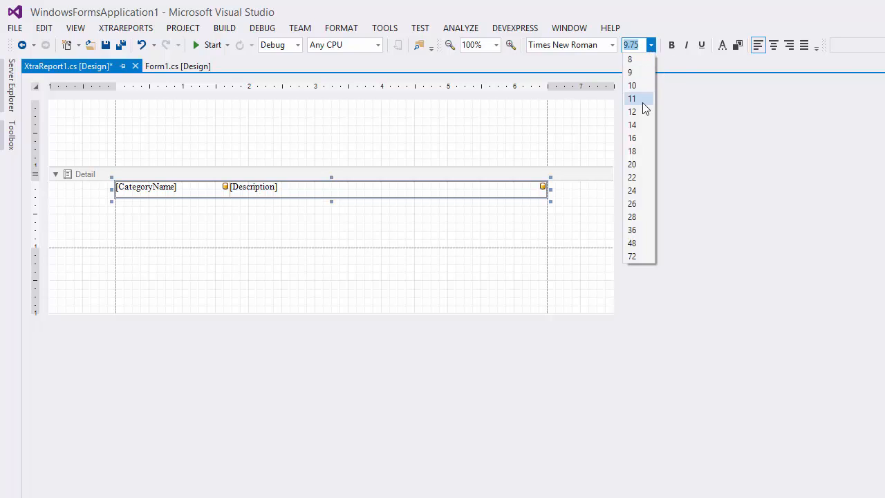
left_click(631, 98)
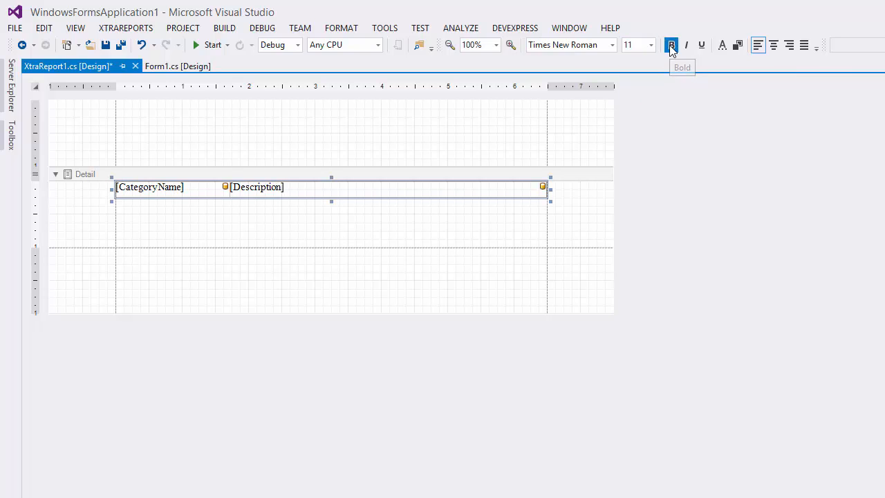
left_click(670, 45)
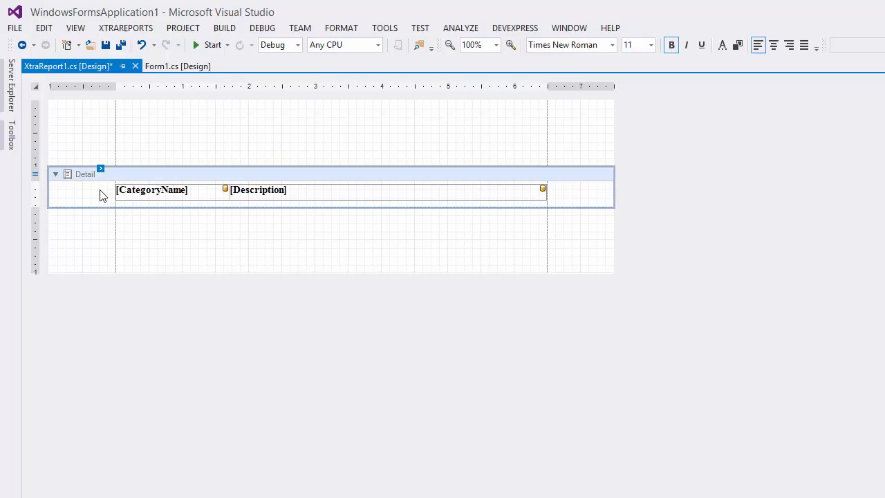
- Insert a detail report bound to CategoriesProducts from the Detail band's context menu
right_click(100, 195)
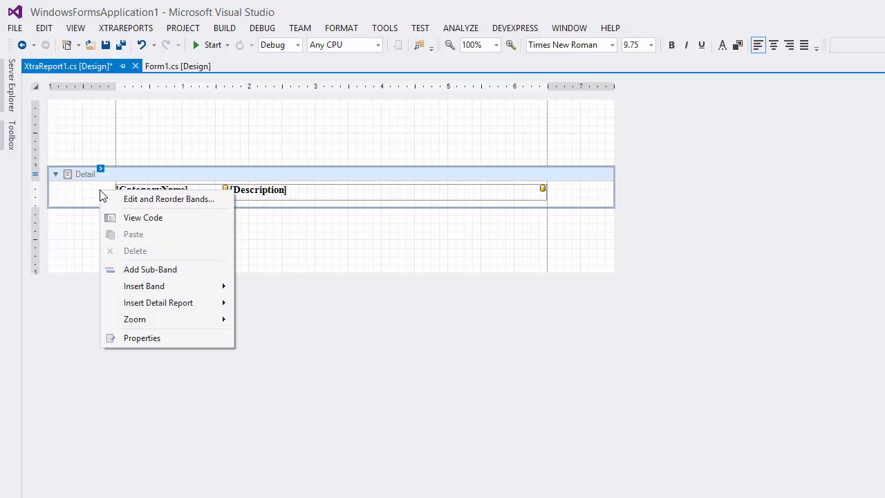
mouse_move(158, 302)
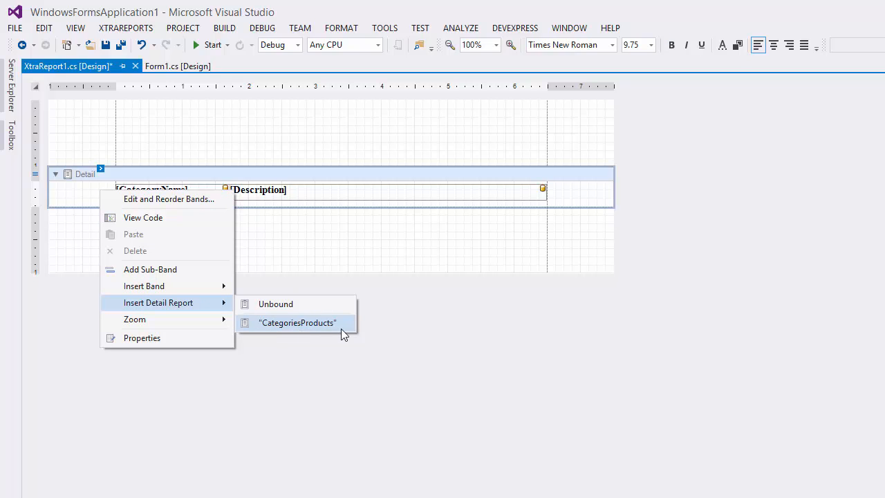
left_click(297, 322)
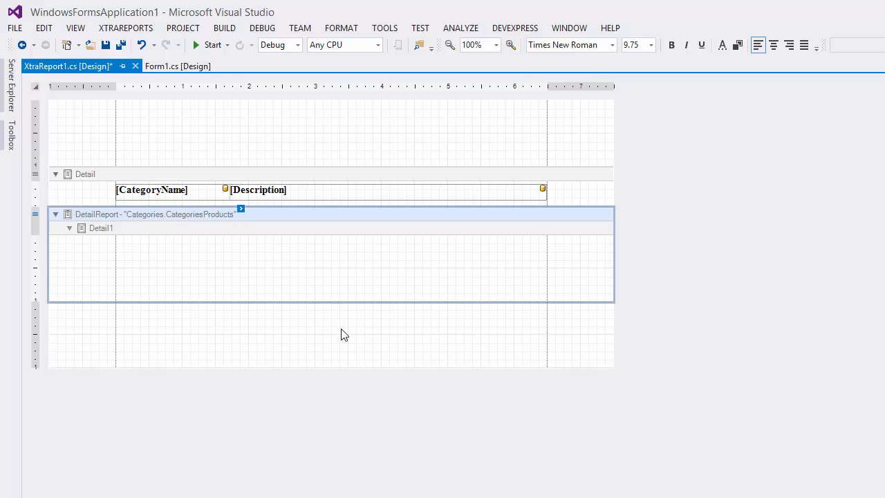
mouse_move(313, 284)
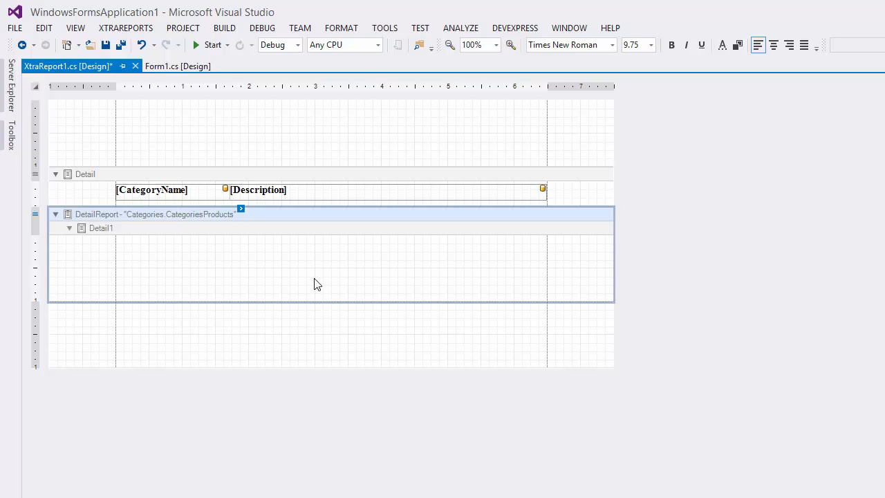
- Bring up the Detail1 band's options and expand CategoriesProducts in the Field List
right_click(317, 283)
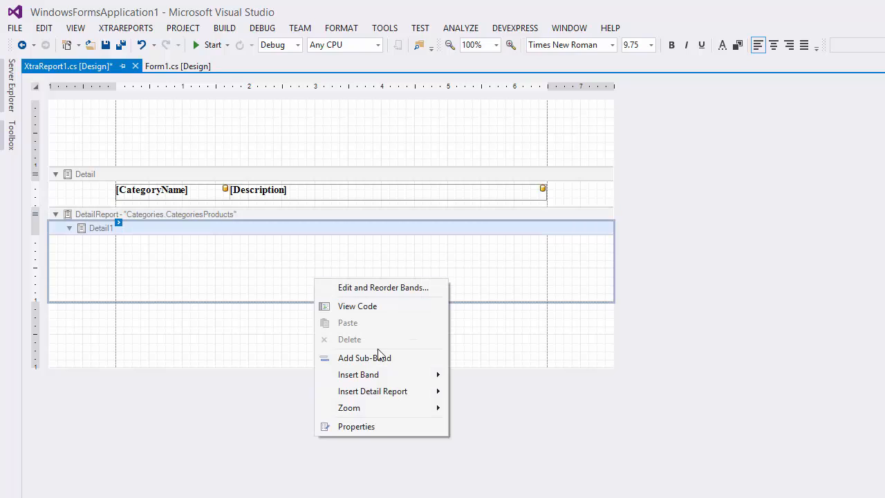
mouse_move(358, 374)
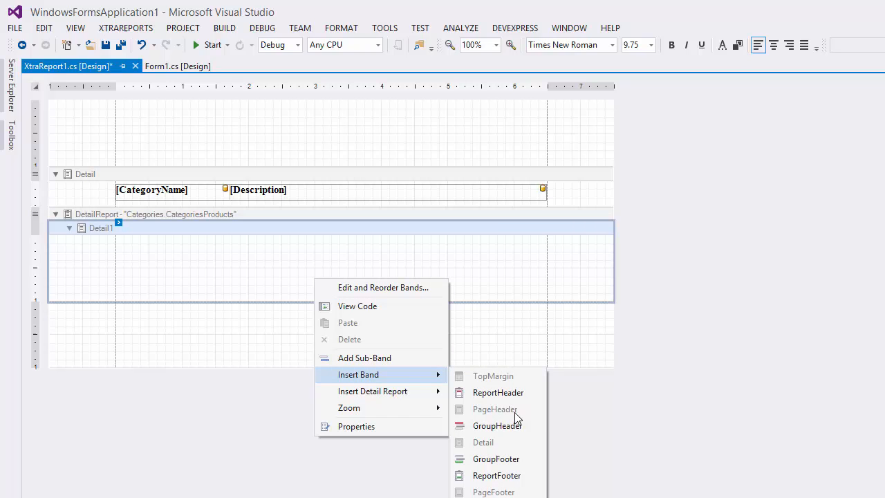
mouse_move(496, 426)
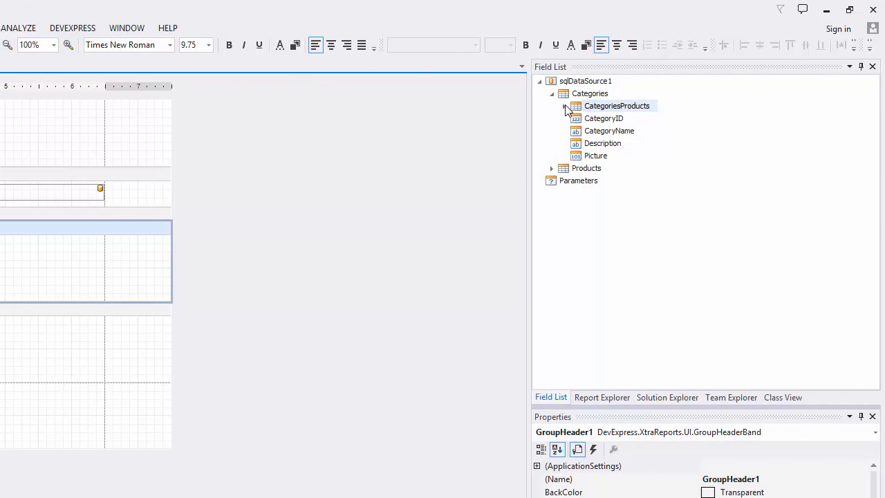
left_click(564, 105)
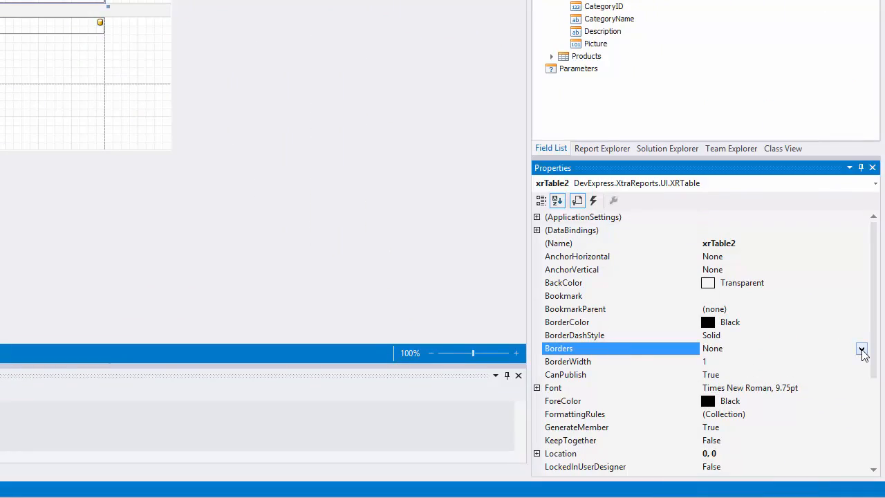
- Give the header table borders on all sides in LightGray with a WhiteSmoke background
left_click(862, 347)
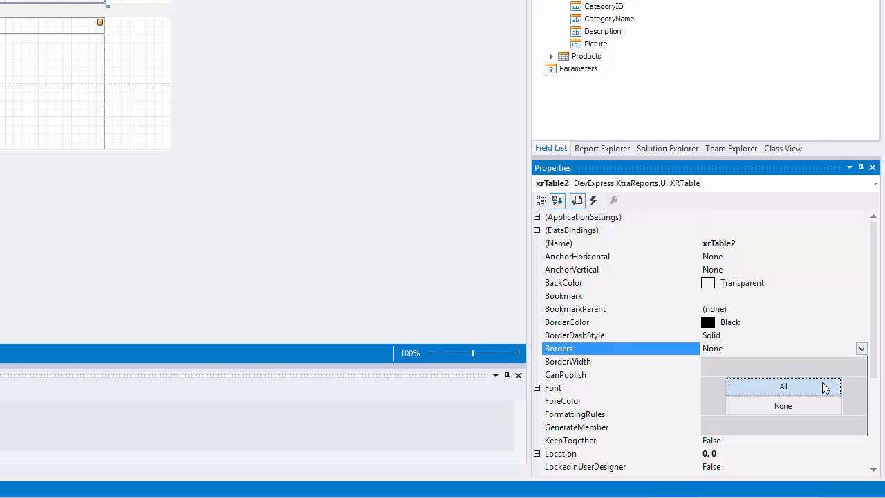
left_click(783, 385)
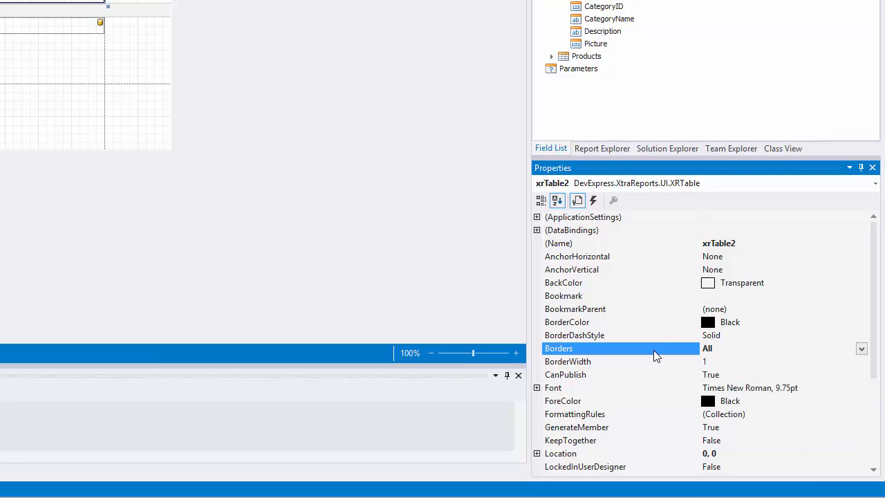
left_click(567, 322)
type("LightGray")
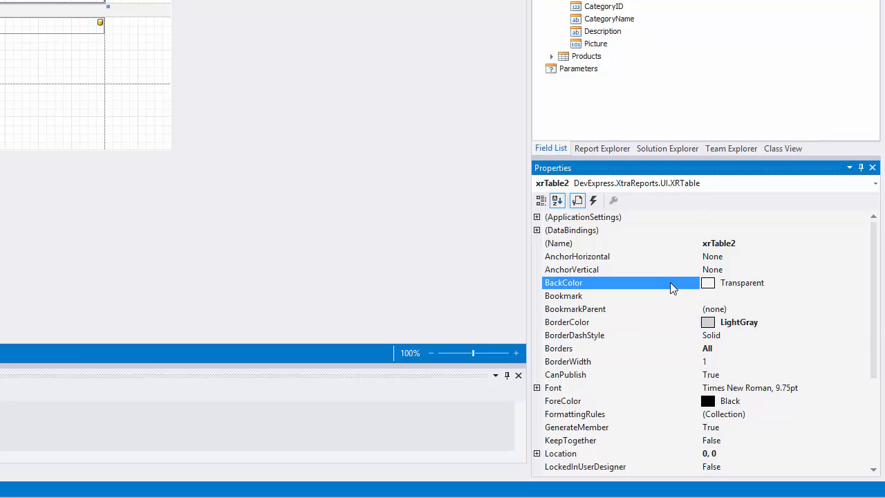
left_click(861, 282)
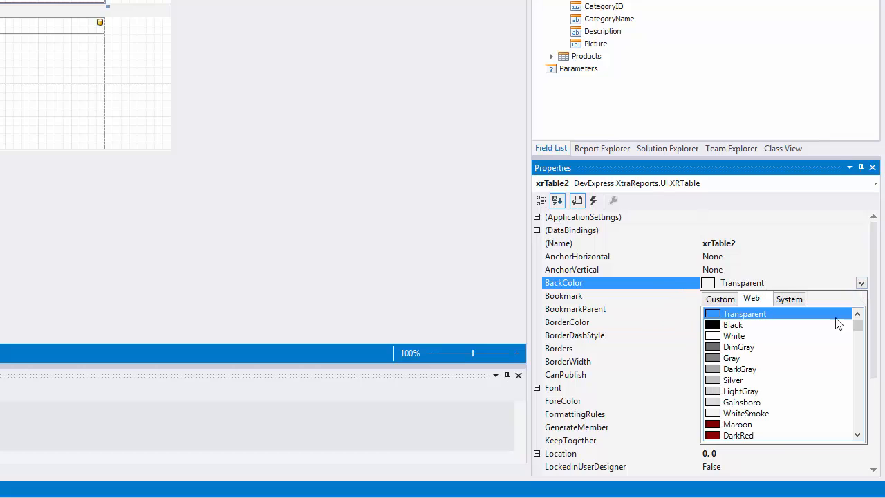
left_click(746, 412)
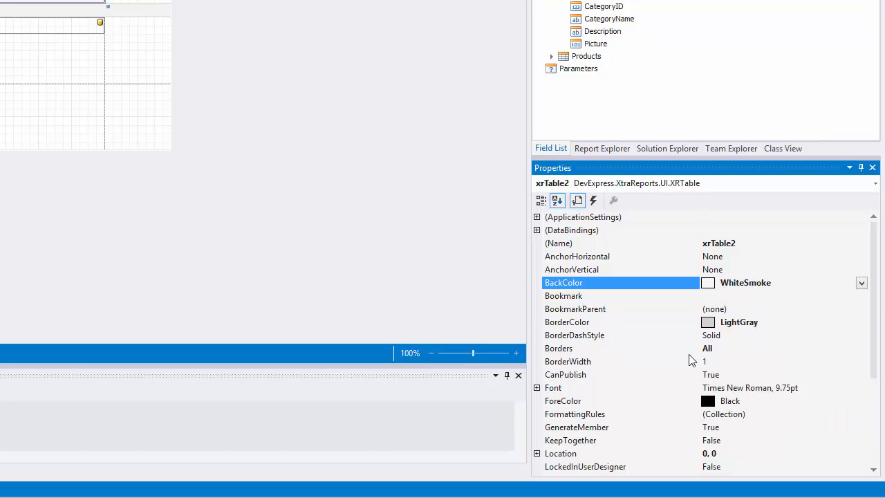
- Set the product detail table's border color to LightGray
left_click(650, 44)
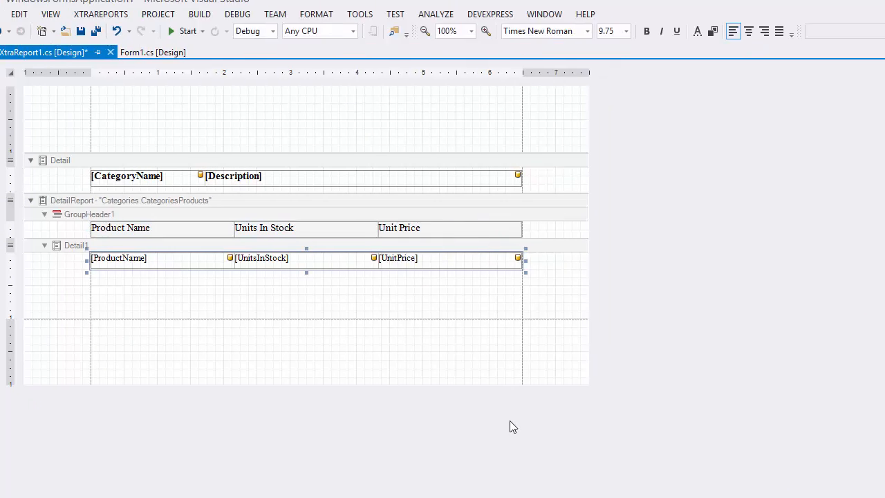
left_click(861, 348)
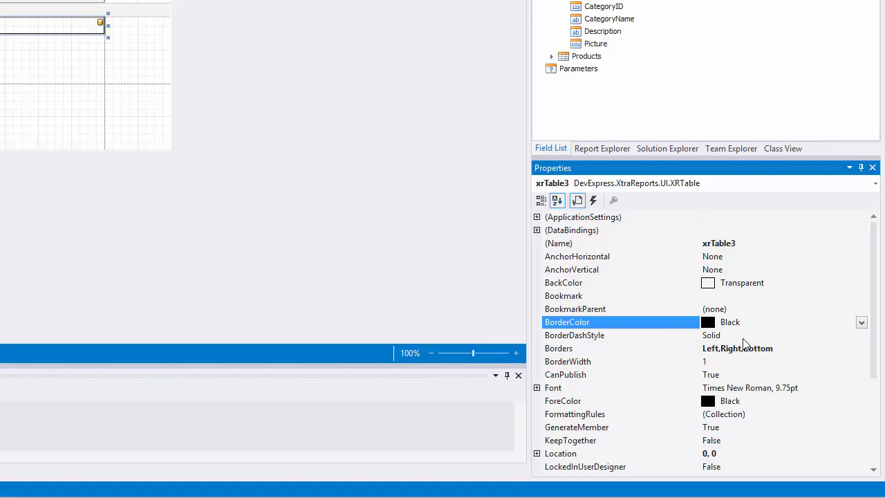
left_click(860, 323)
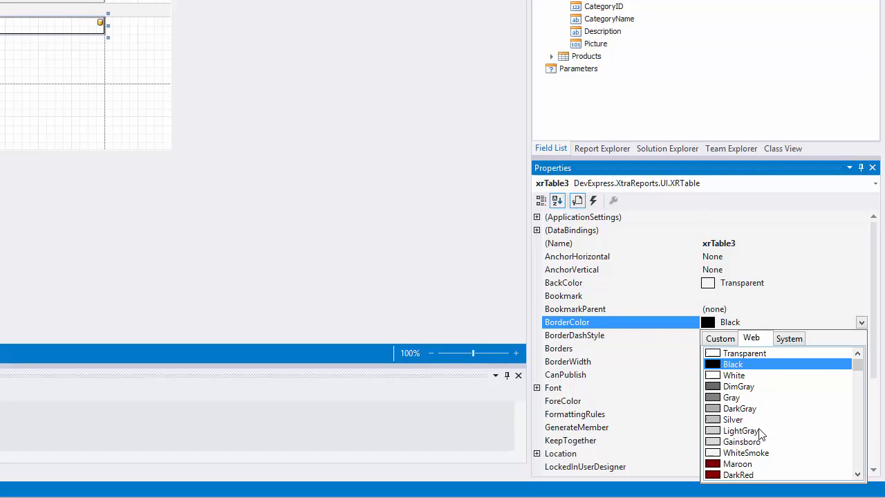
left_click(741, 430)
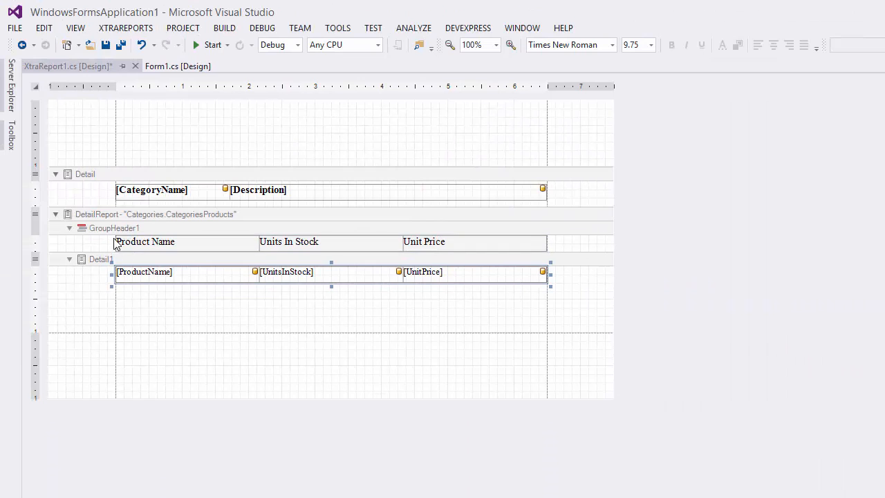
- Set the table cells' padding to 5 on all sides
left_click(153, 189)
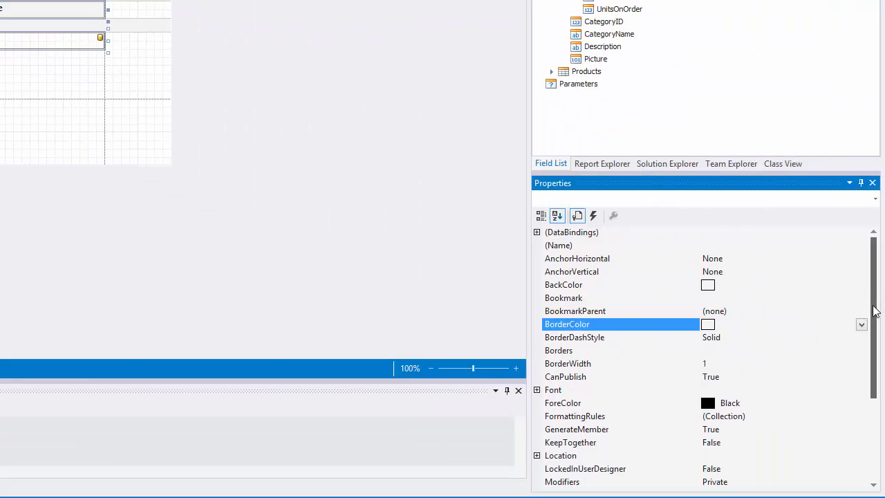
scroll("down", 3)
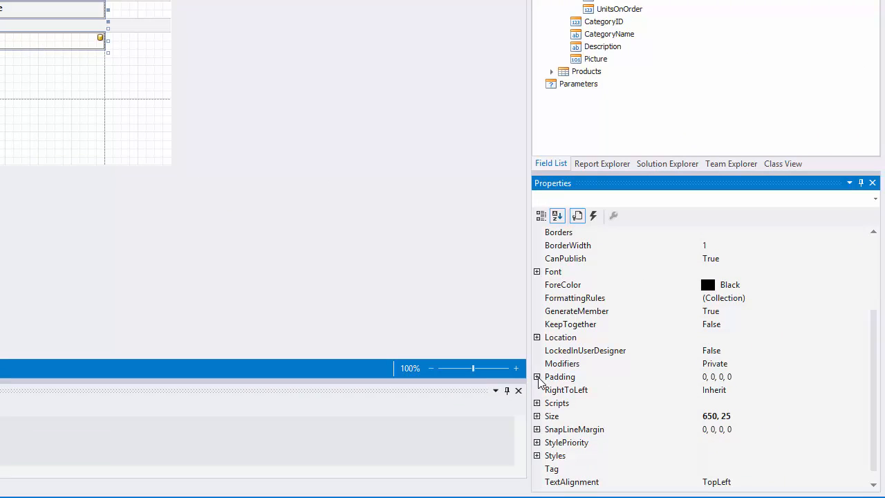
left_click(537, 376)
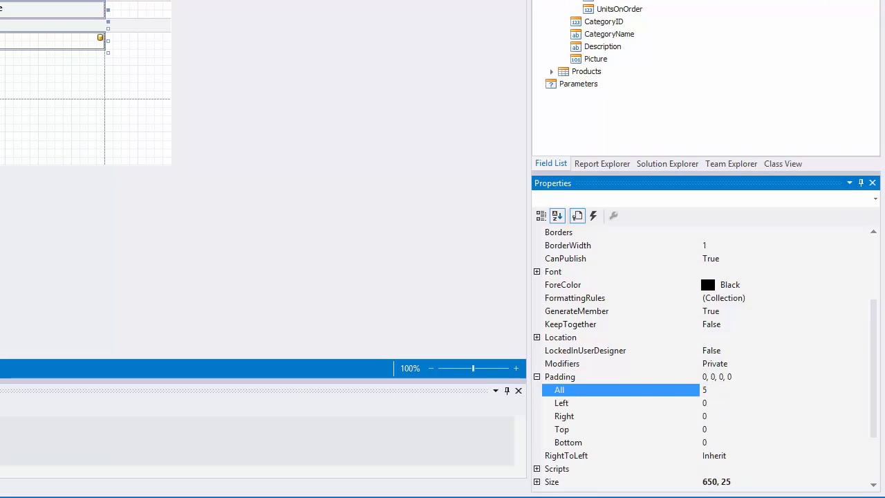
type("5, 5, 5")
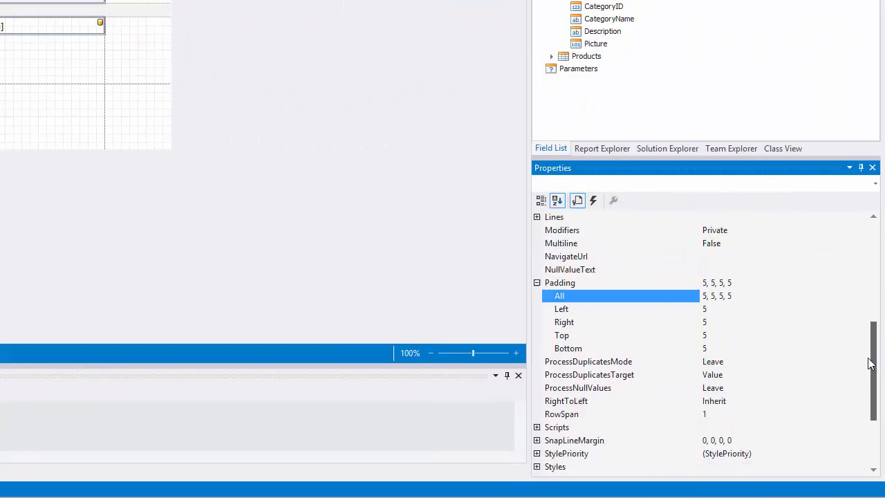
scroll("down", 3)
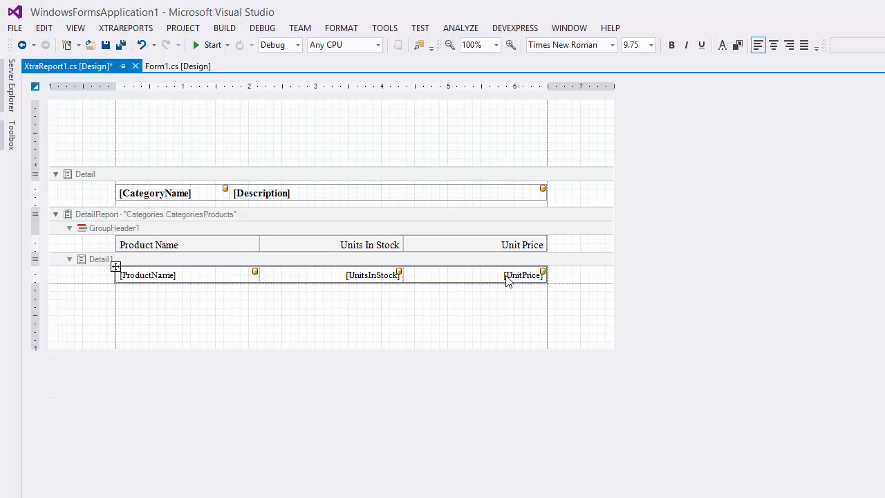
- Give the UnitPrice cell a Currency format string of $0.00
left_click(543, 269)
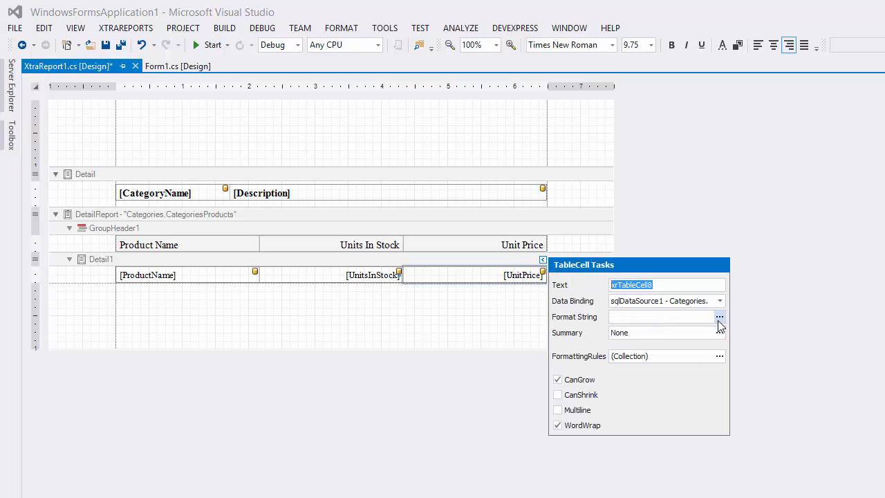
left_click(719, 317)
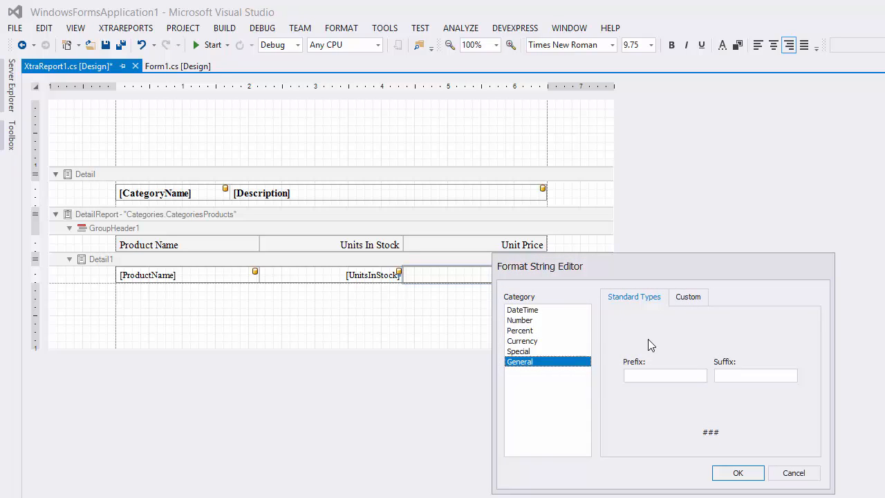
left_click(522, 340)
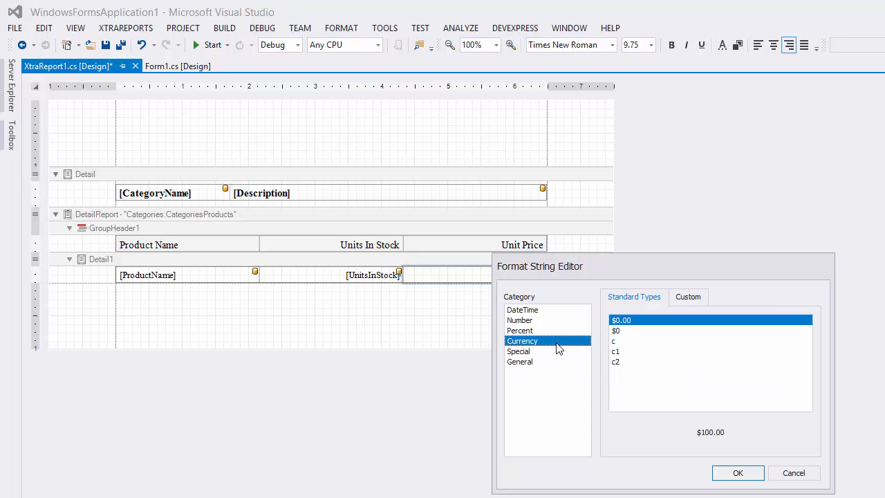
left_click(738, 472)
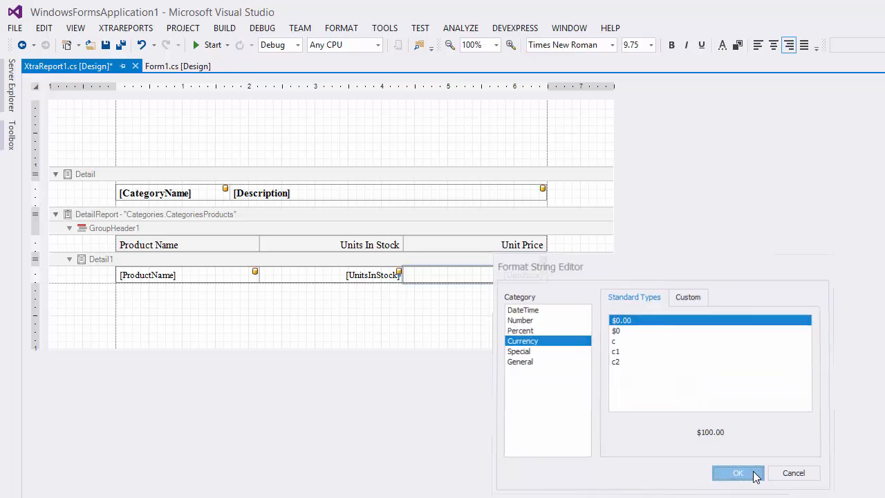
left_click(737, 473)
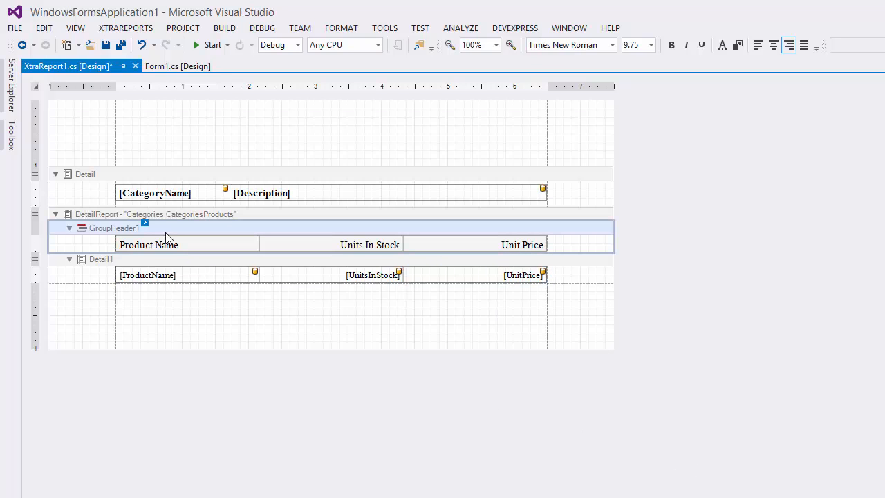
- Set GroupHeader1 to WithFirstDetail and RepeatEveryPage, and keep categories with detail reports
left_click(145, 223)
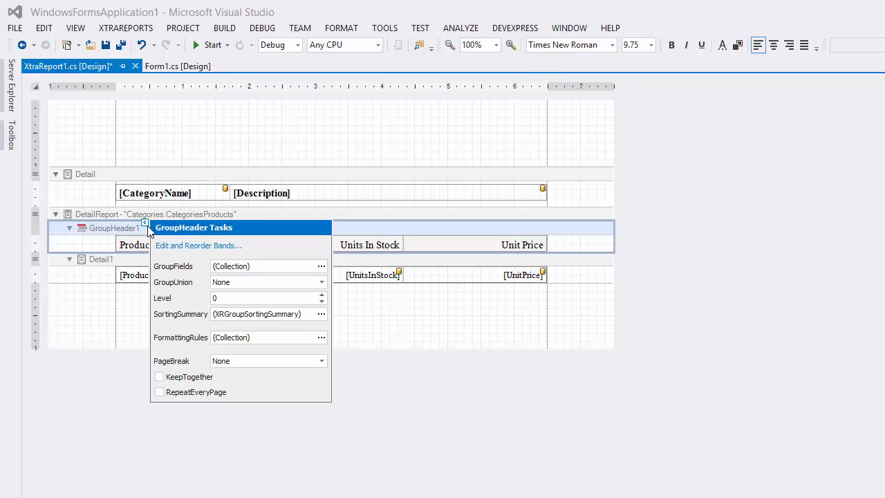
left_click(321, 282)
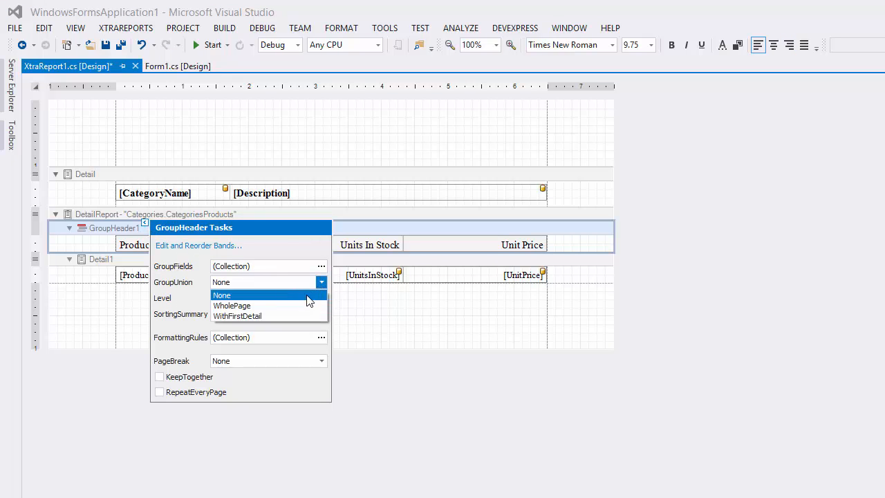
left_click(237, 316)
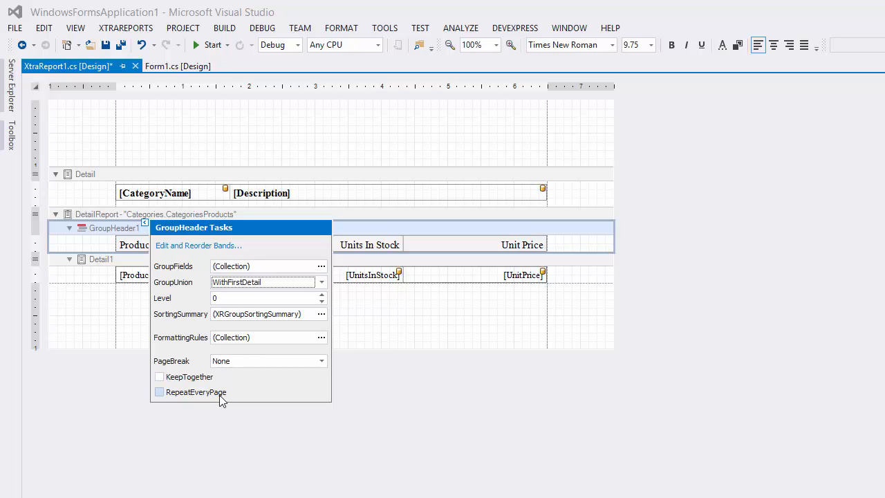
left_click(159, 392)
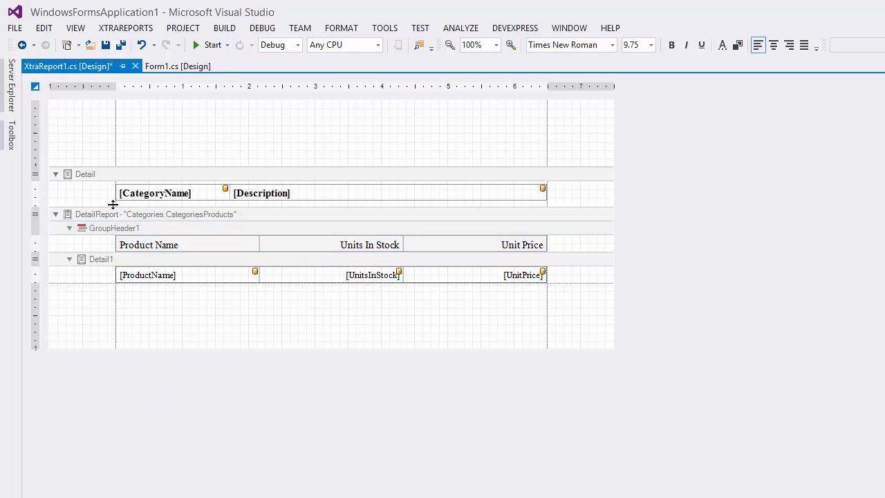
left_click(101, 169)
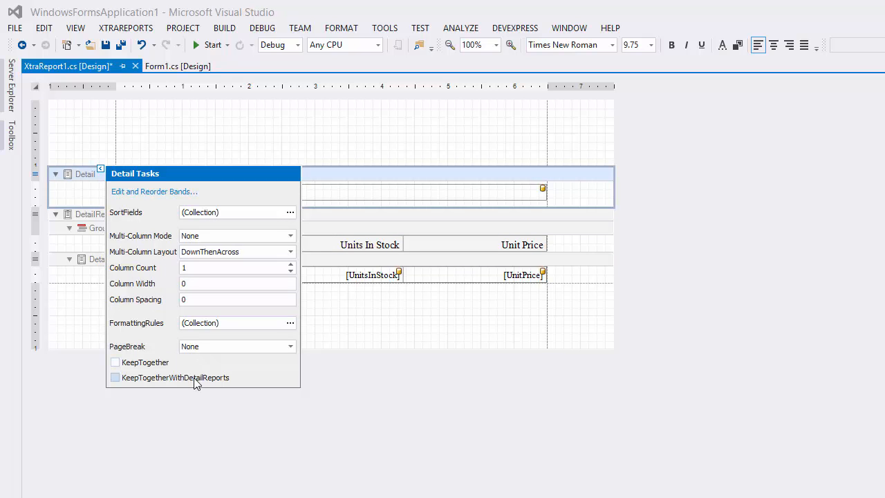
left_click(321, 413)
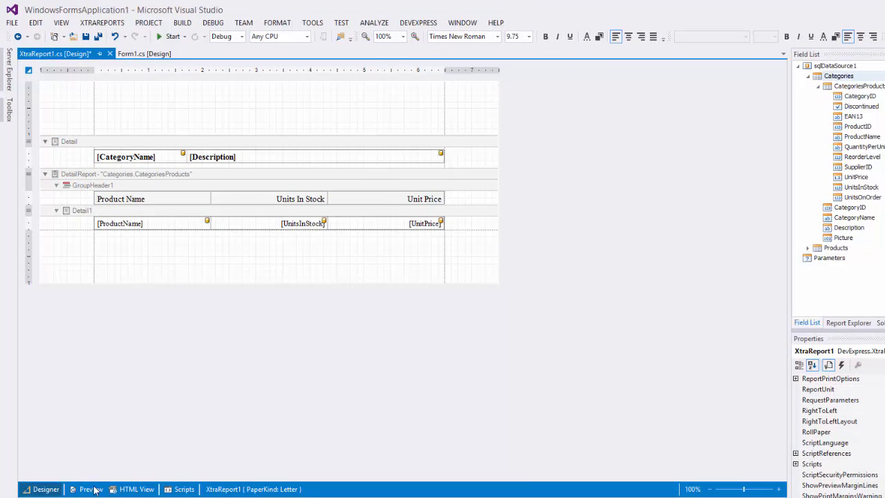
- Preview XtraReport1 with the page thumbnails pane shown
left_click(86, 489)
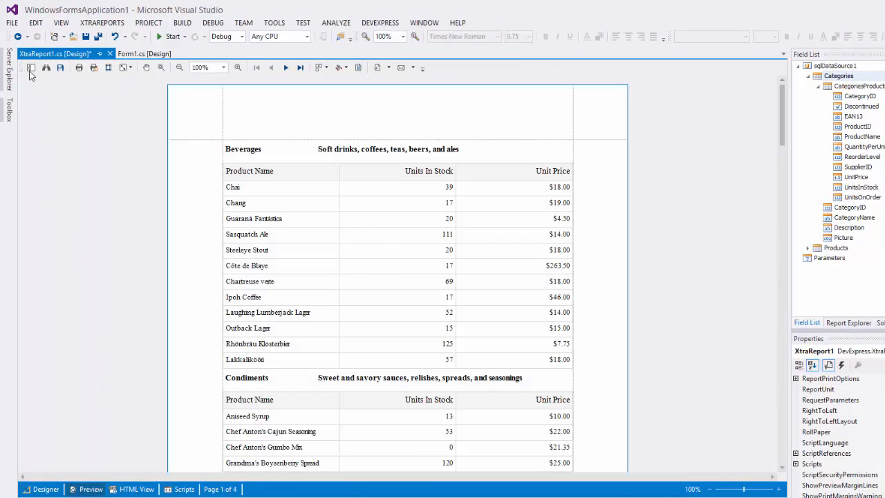
left_click(31, 67)
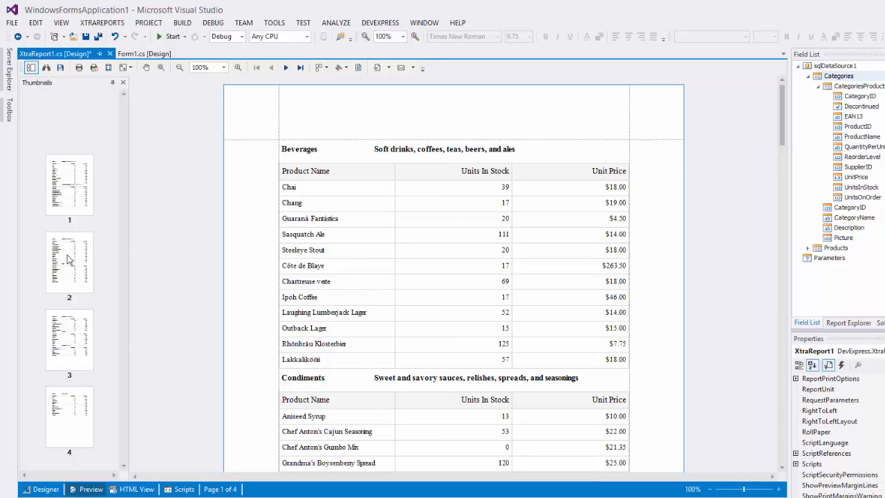